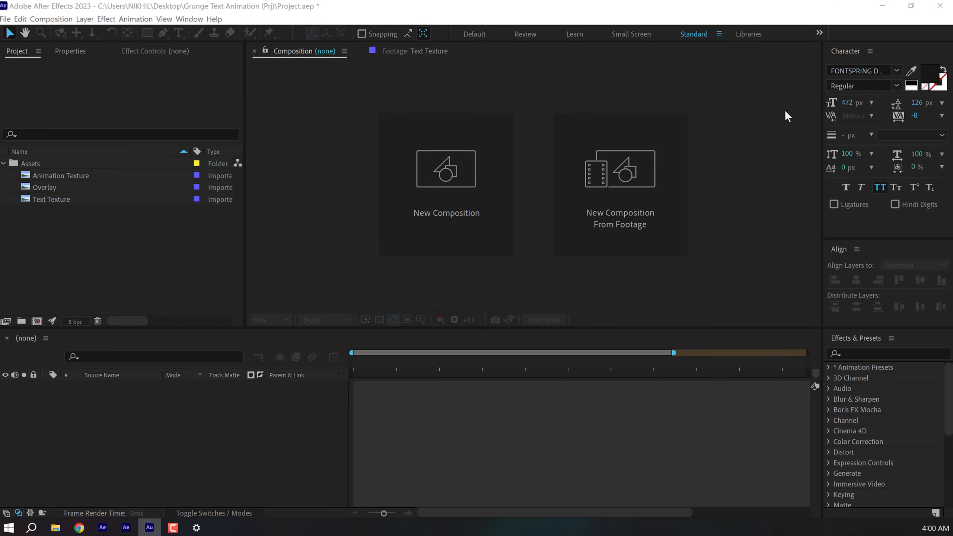
{"action": "mouse_move", "coordinate": [120, 221]}
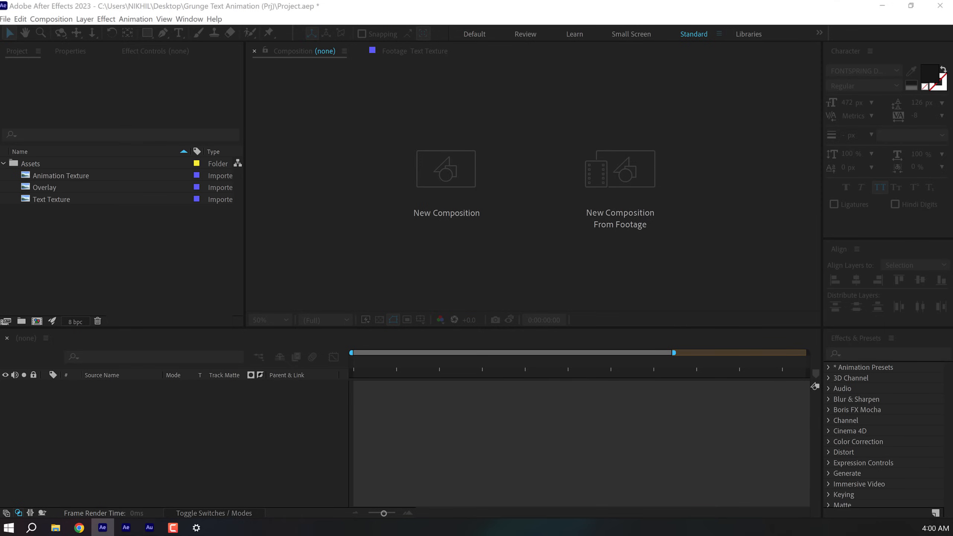
Step: Create a composition named 'Render' at 2560×1440, 30 fps, 10 seconds long
{"action": "left_click", "coordinate": [446, 168]}
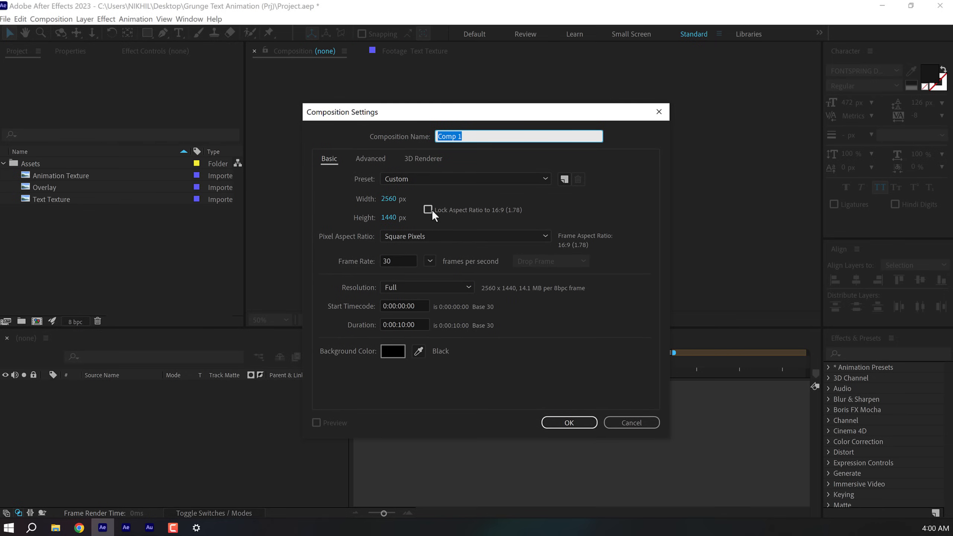
{"action": "mouse_move", "coordinate": [474, 159]}
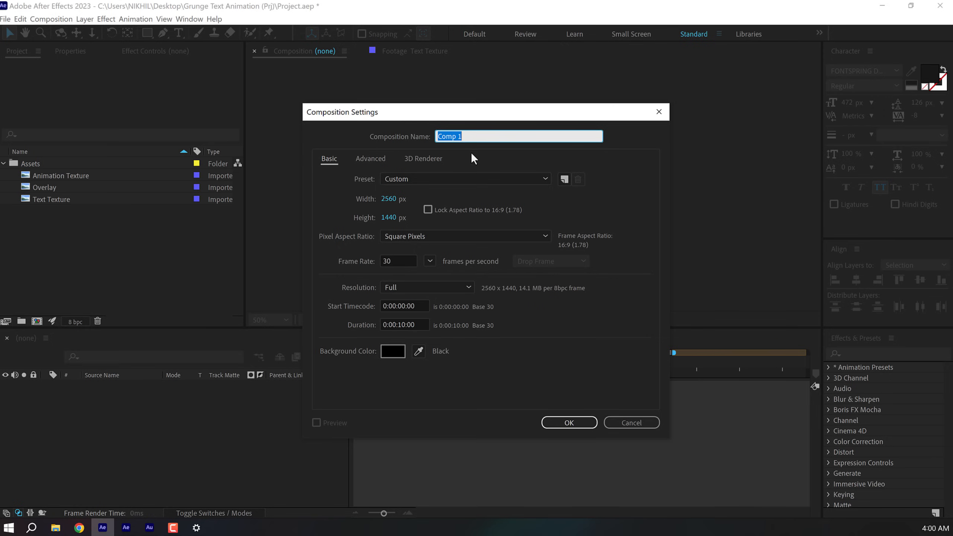
{"action": "type", "text": "Re"}
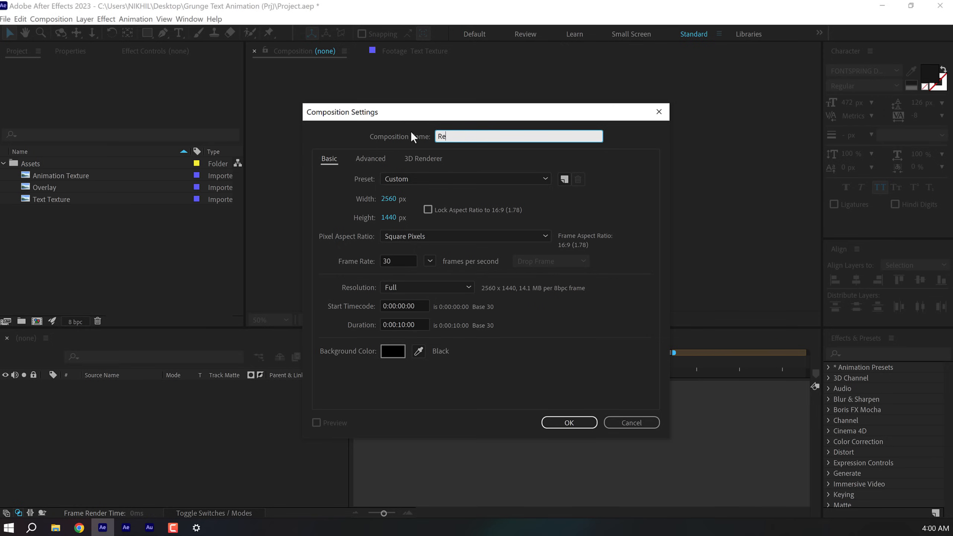
{"action": "type", "text": "nder"}
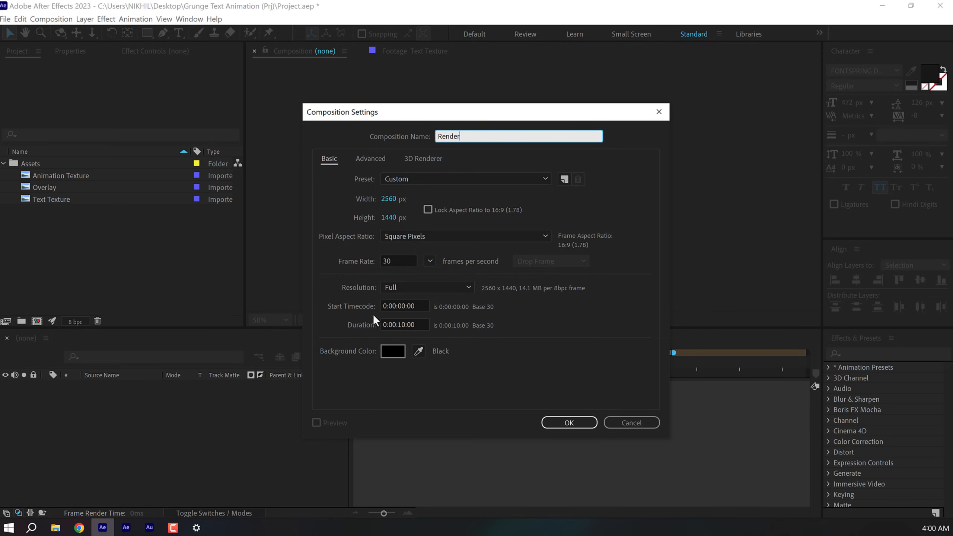
{"action": "mouse_move", "coordinate": [413, 261]}
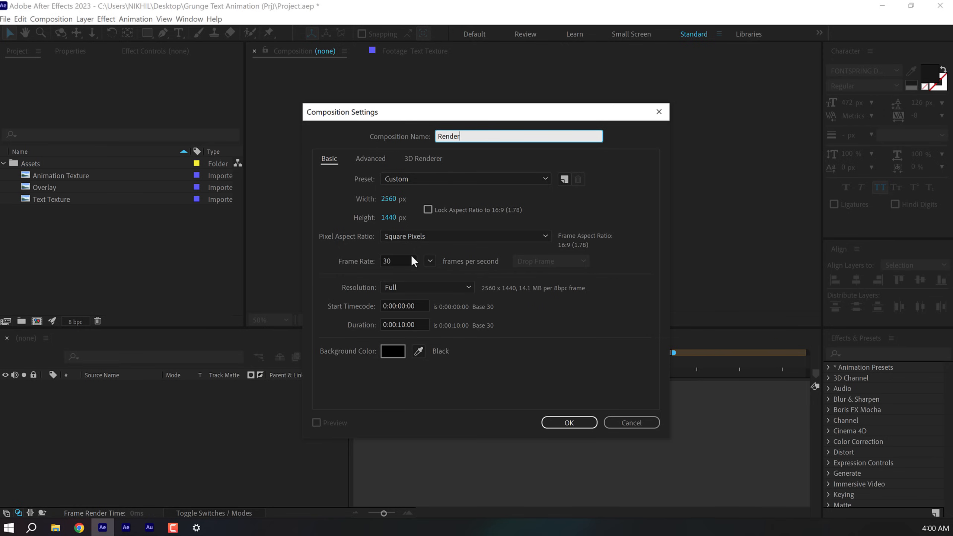
{"action": "mouse_move", "coordinate": [408, 338]}
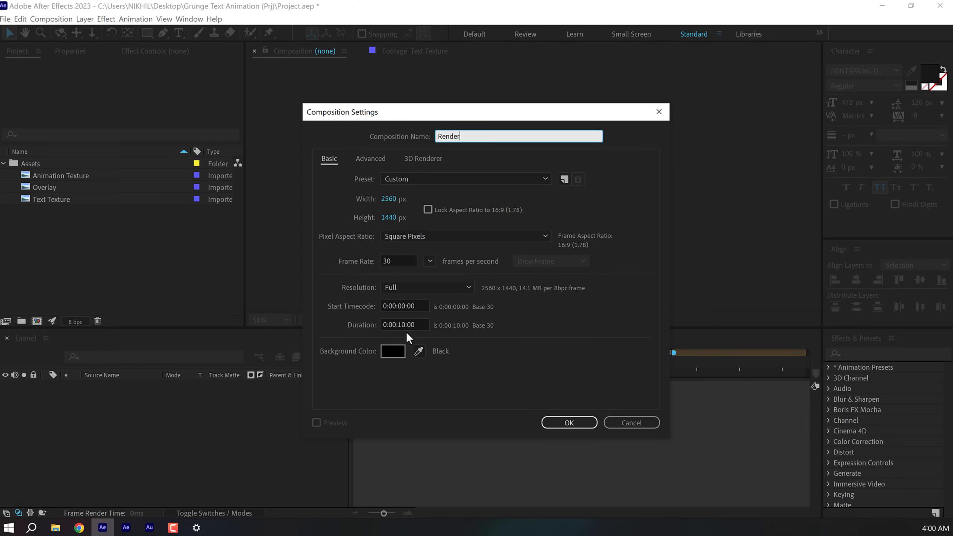
{"action": "left_click", "coordinate": [568, 423]}
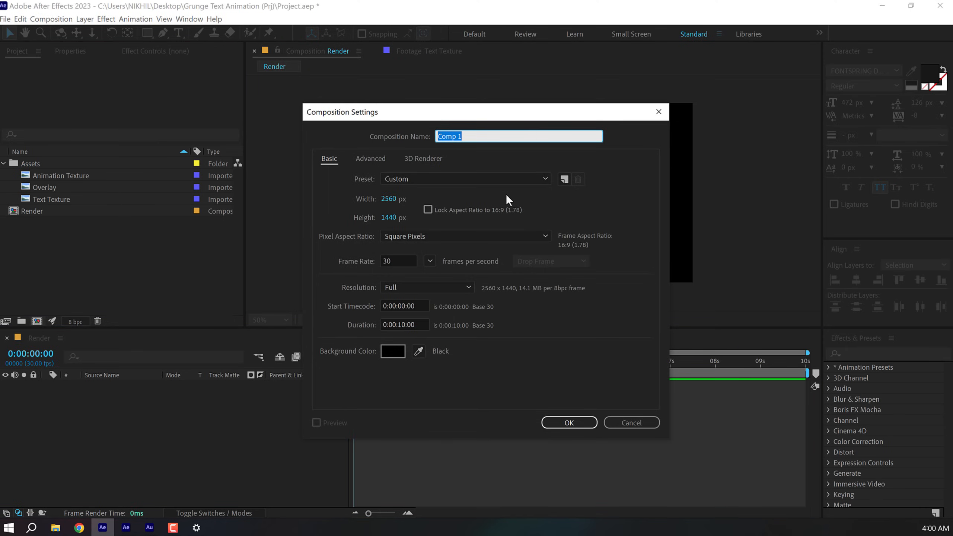
Step: Create a composition named 'Text' with a white FFFFFF background
{"action": "type", "text": "Te"}
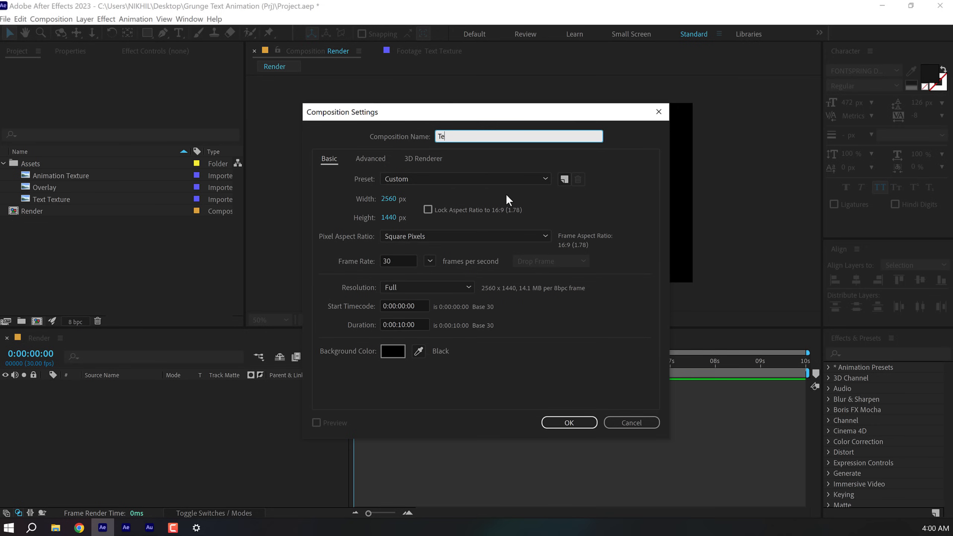
{"action": "left_click", "coordinate": [569, 423]}
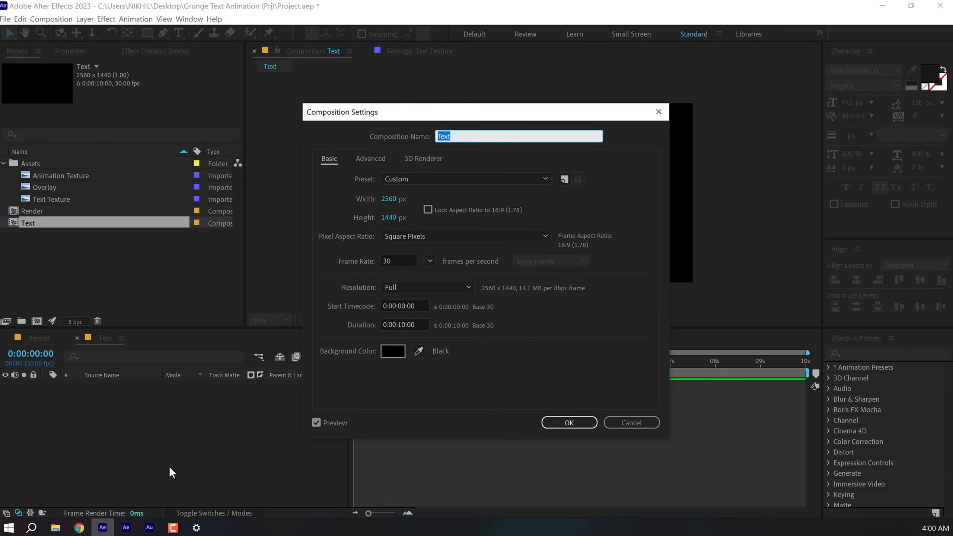
{"action": "left_click", "coordinate": [393, 351]}
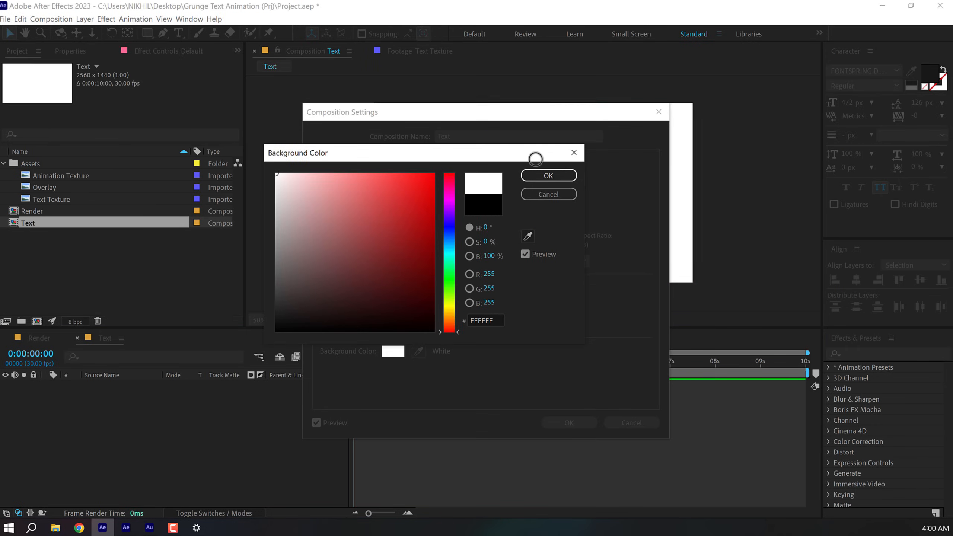
{"action": "left_click", "coordinate": [547, 175]}
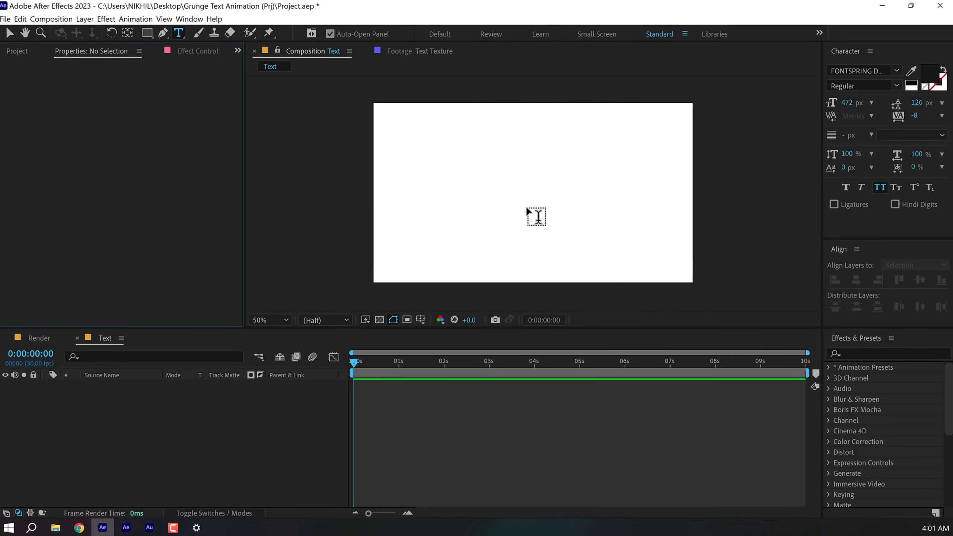
Step: Type a letter R, set it in Nexa Light at 1040 px, and center it
{"action": "left_click", "coordinate": [474, 170]}
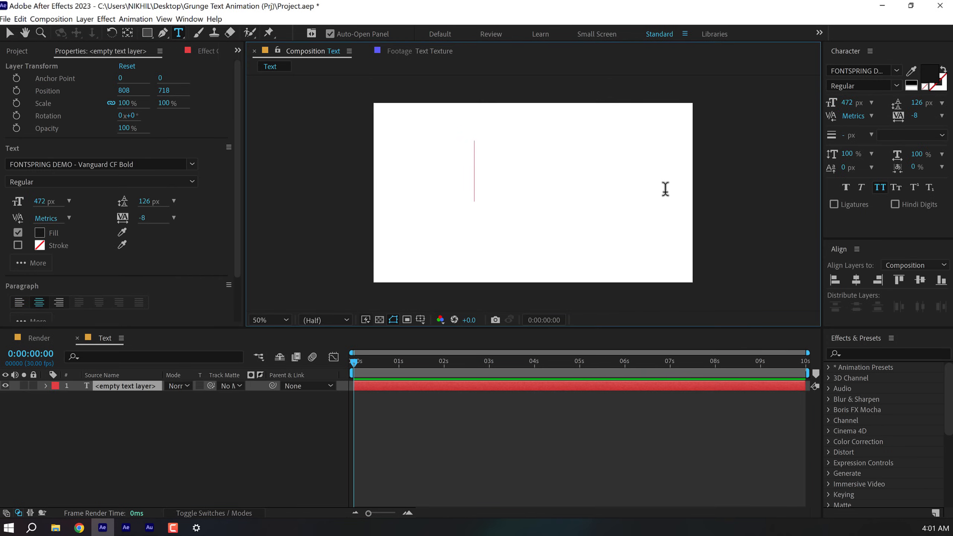
{"action": "type", "text": "R"}
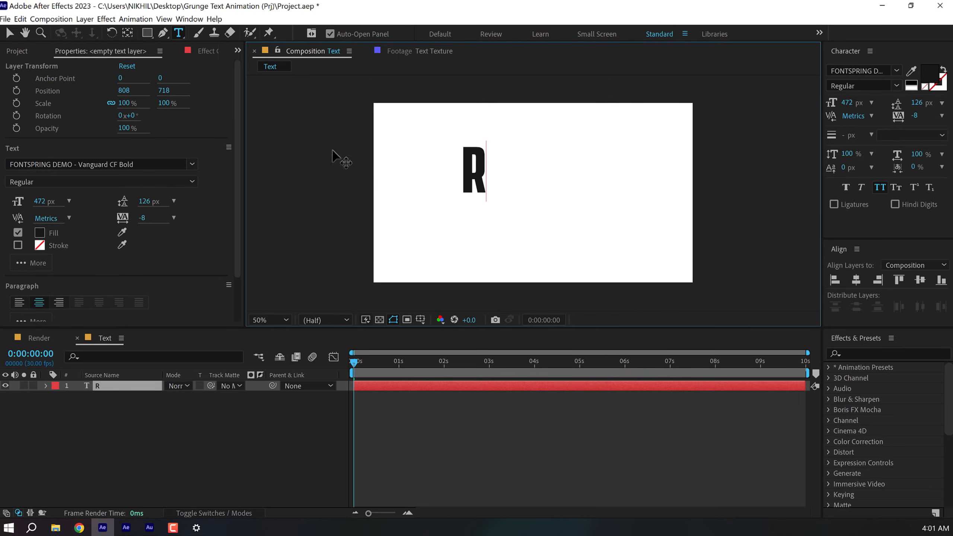
{"action": "left_click", "coordinate": [474, 170]}
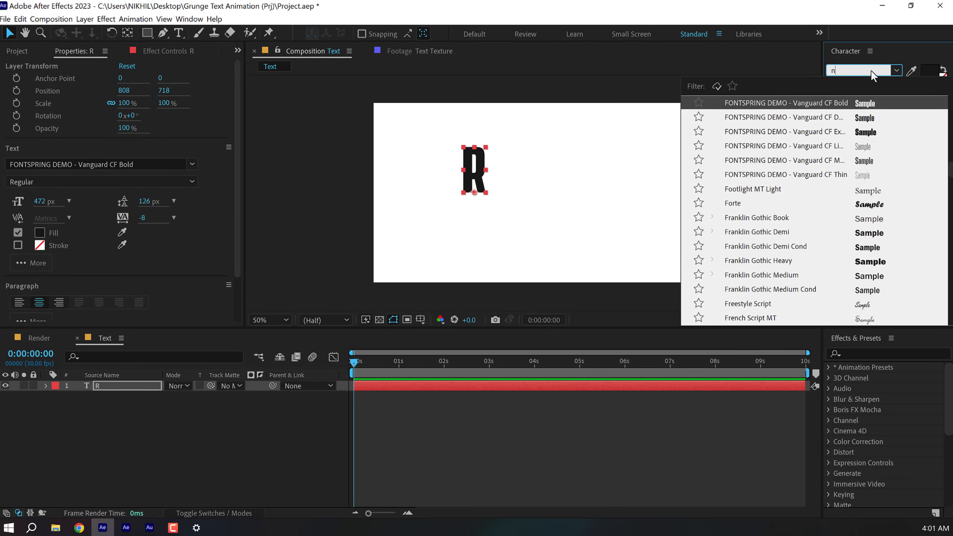
{"action": "type", "text": "ex"}
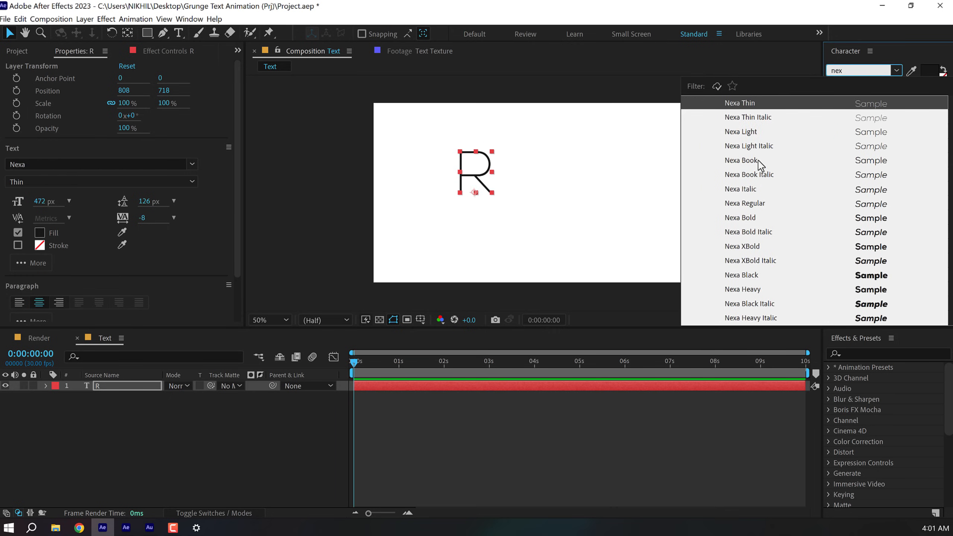
{"action": "left_click", "coordinate": [741, 160]}
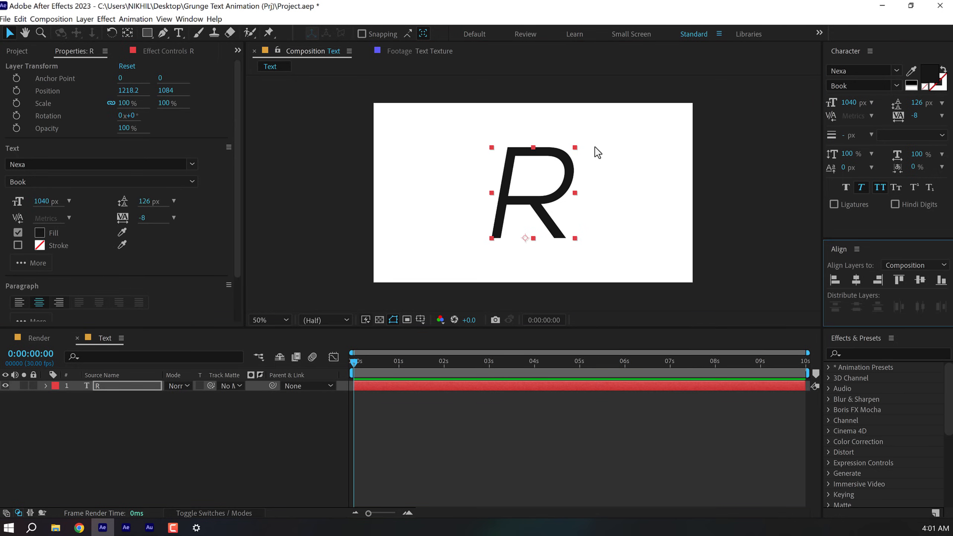
{"action": "left_click", "coordinate": [888, 86]}
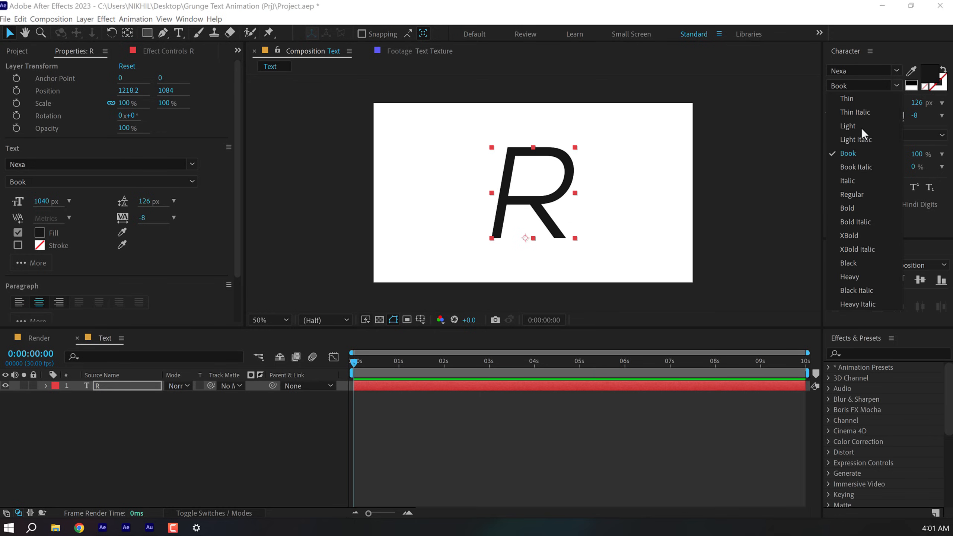
{"action": "left_click", "coordinate": [848, 126]}
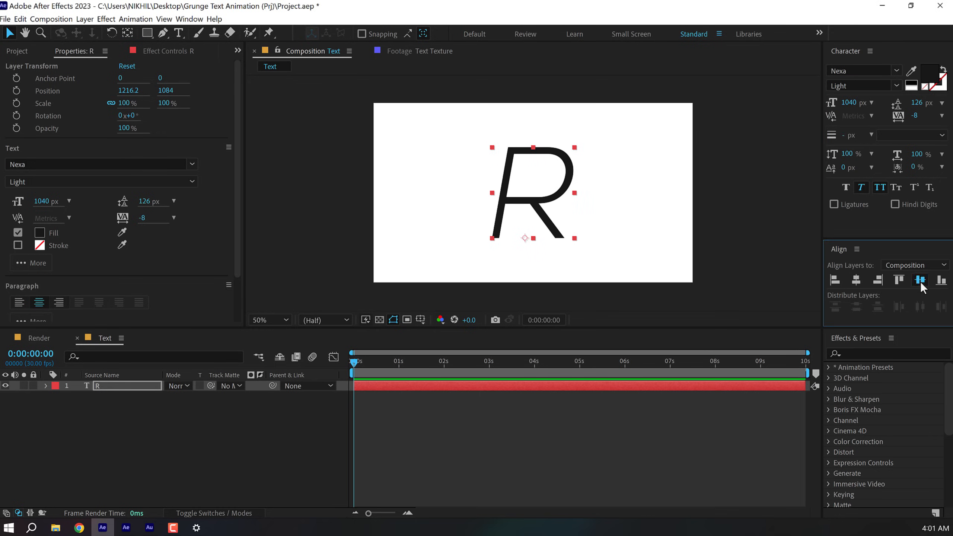
{"action": "left_click", "coordinate": [495, 289]}
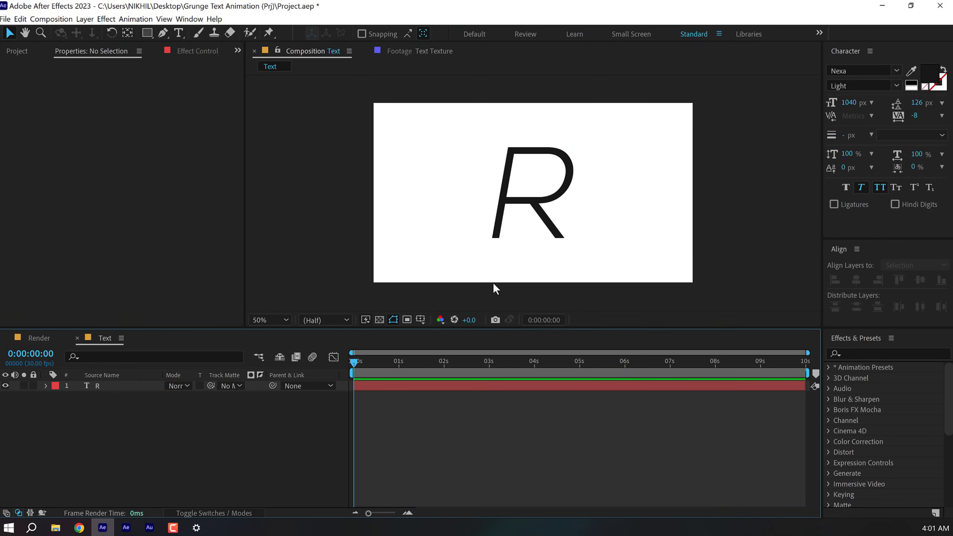
{"action": "mouse_move", "coordinate": [426, 264]}
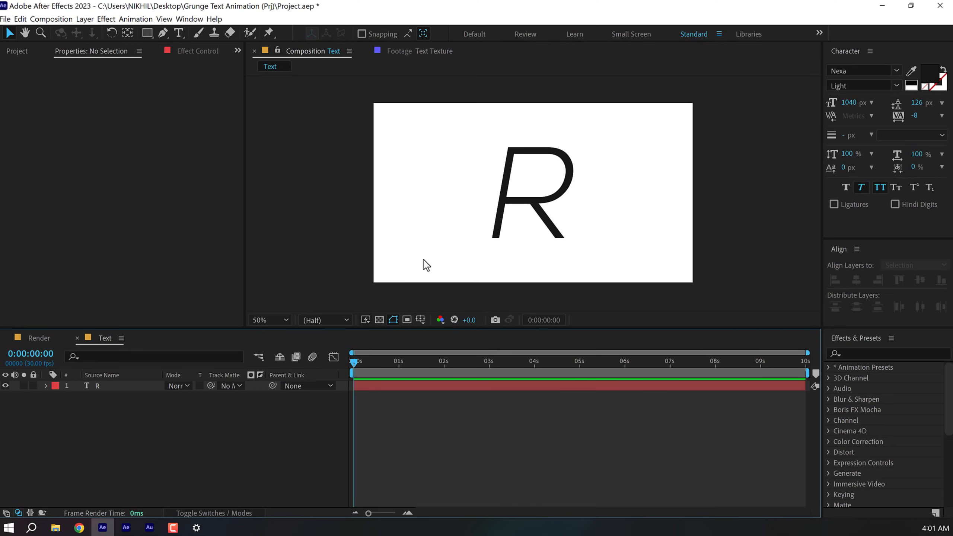
{"action": "left_click", "coordinate": [97, 387]}
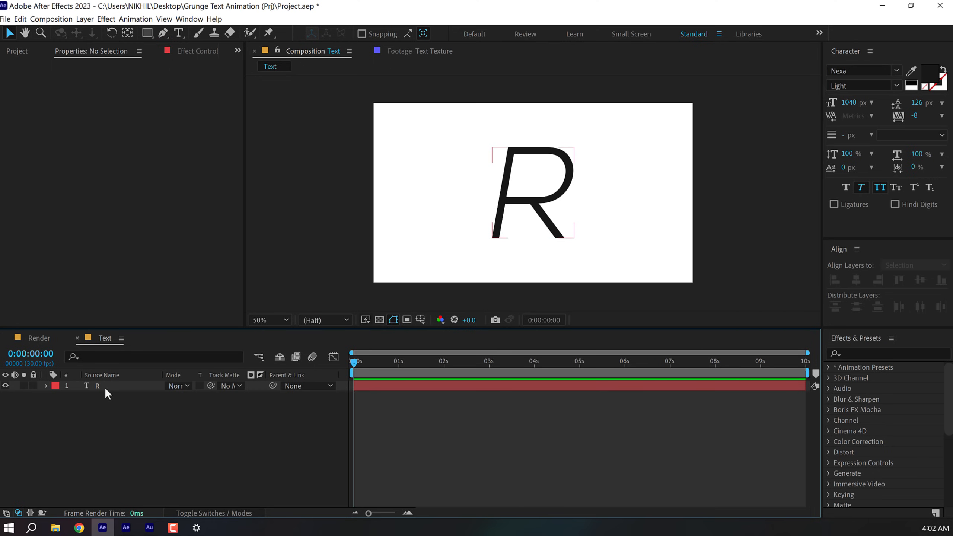
Step: Convert the R to shapes, add Offset Paths, and keyframe Amount at 0s, 1s and 2s
{"action": "right_click", "coordinate": [97, 386]}
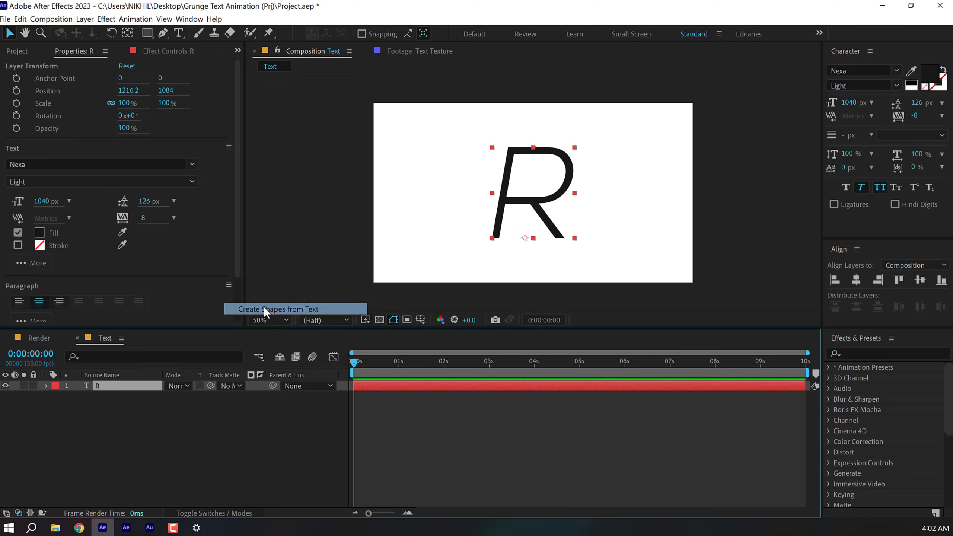
{"action": "left_click", "coordinate": [277, 310]}
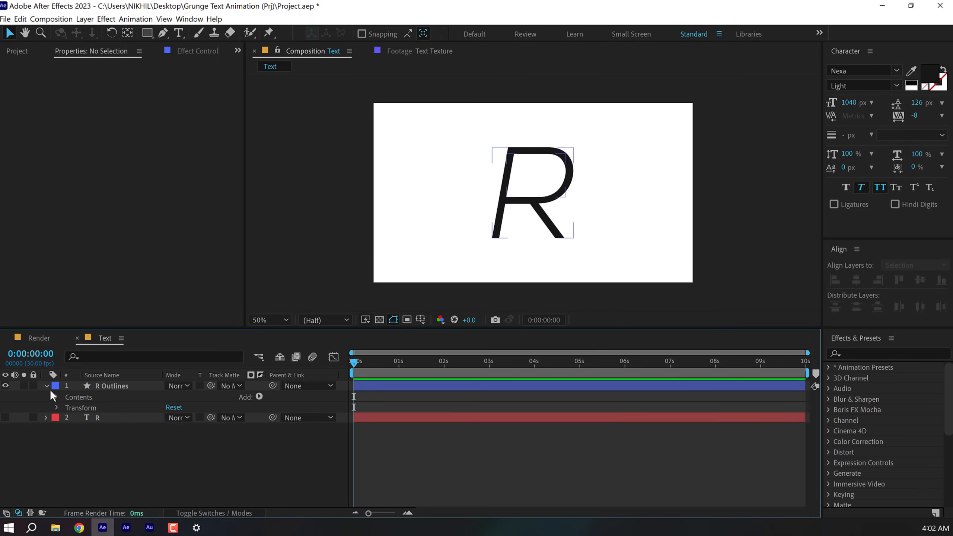
{"action": "left_click", "coordinate": [259, 397]}
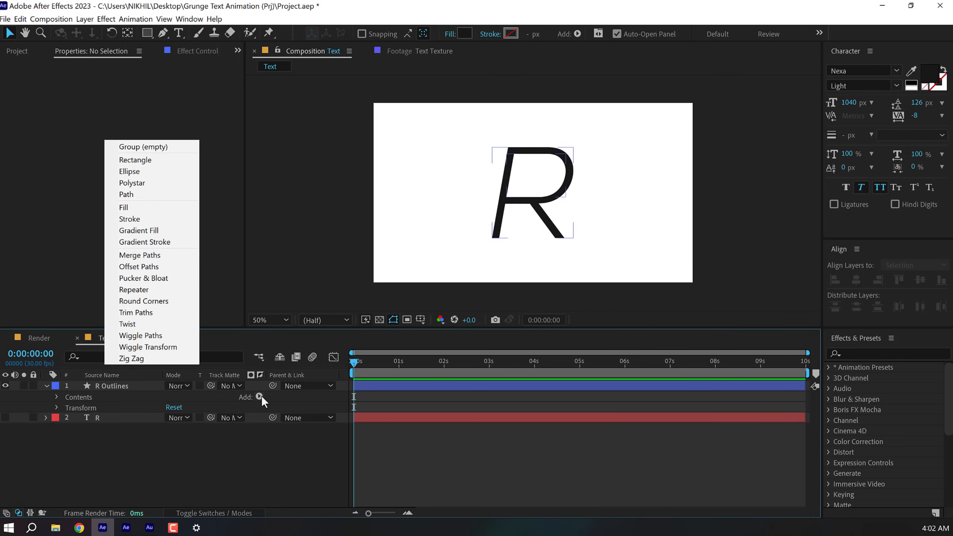
{"action": "left_click", "coordinate": [138, 267]}
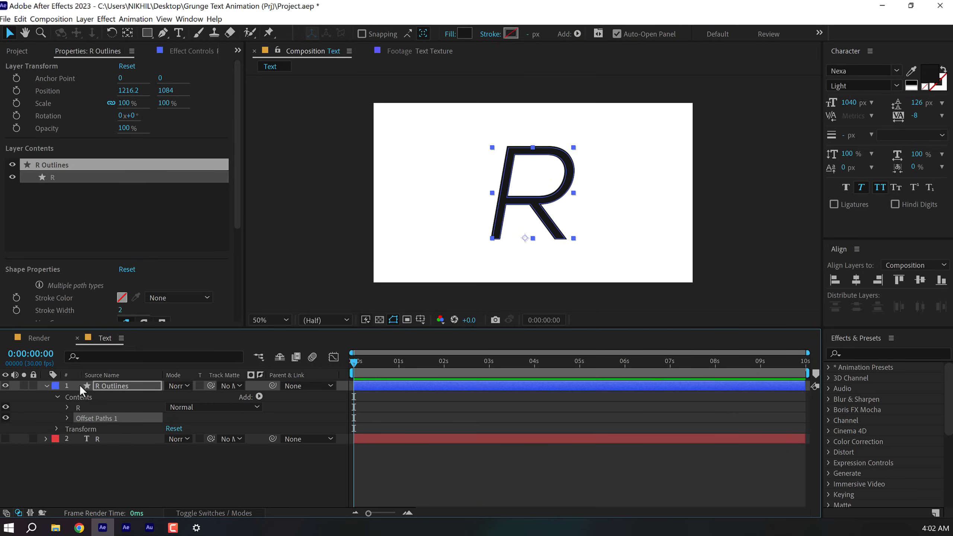
{"action": "left_click", "coordinate": [50, 418]}
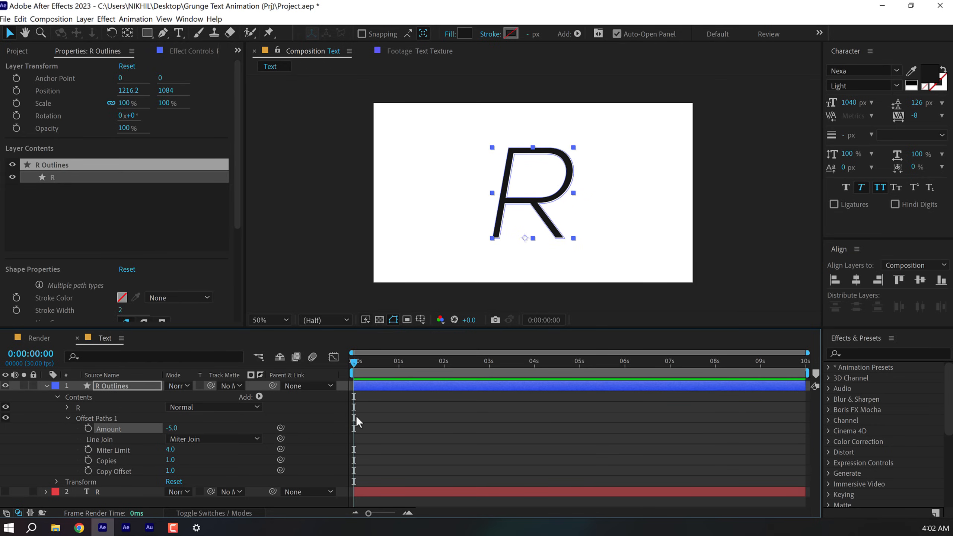
{"action": "left_click", "coordinate": [89, 429]}
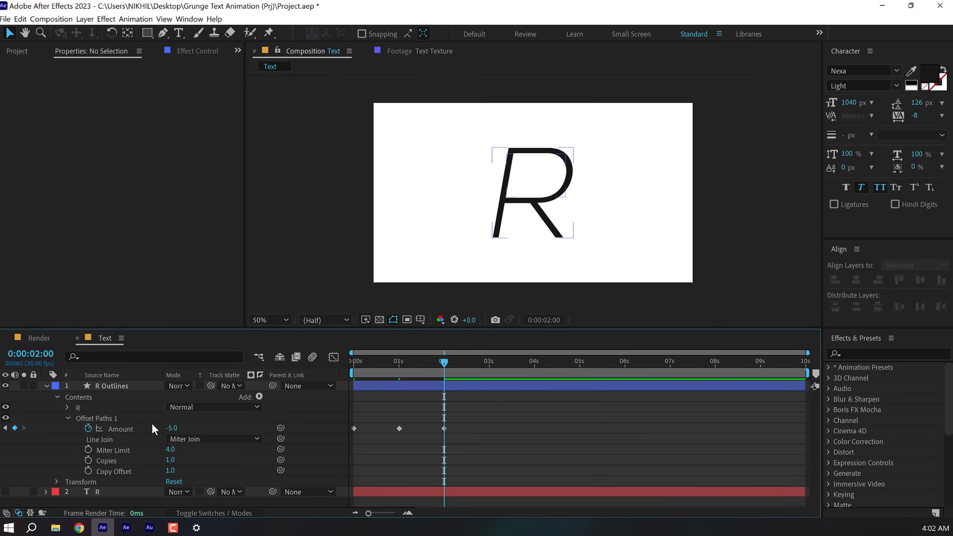
Step: Add a loopOut() expression to the Offset Paths Amount property
{"action": "left_click", "coordinate": [89, 429]}
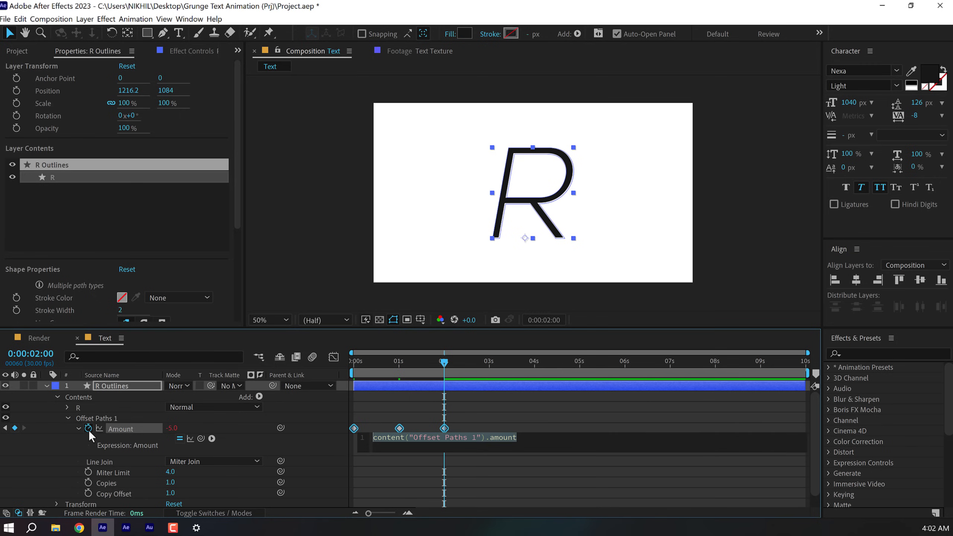
{"action": "type", "text": "loop"}
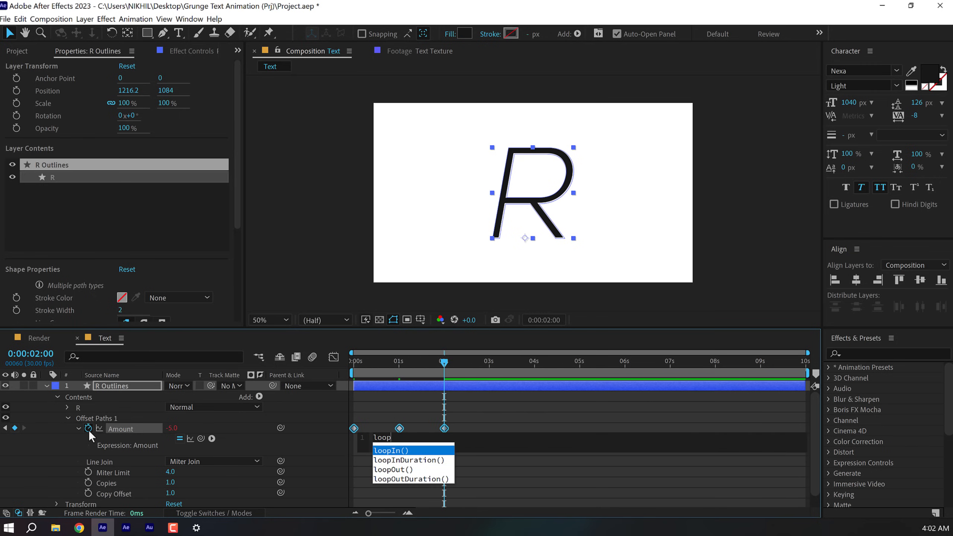
{"action": "left_click", "coordinate": [394, 469]}
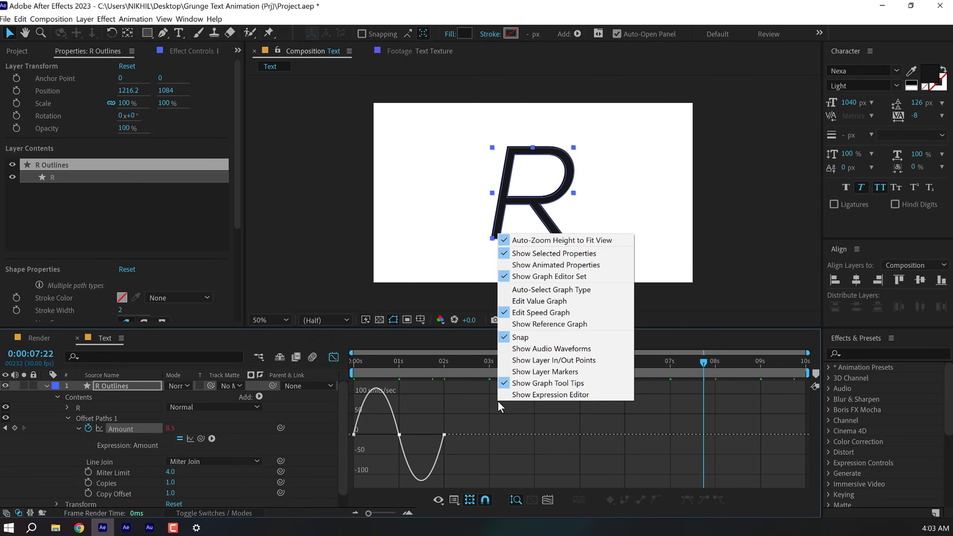
Step: Easy Ease the Amount keyframes in the Graph Editor with about 75% influence
{"action": "left_click", "coordinate": [440, 428]}
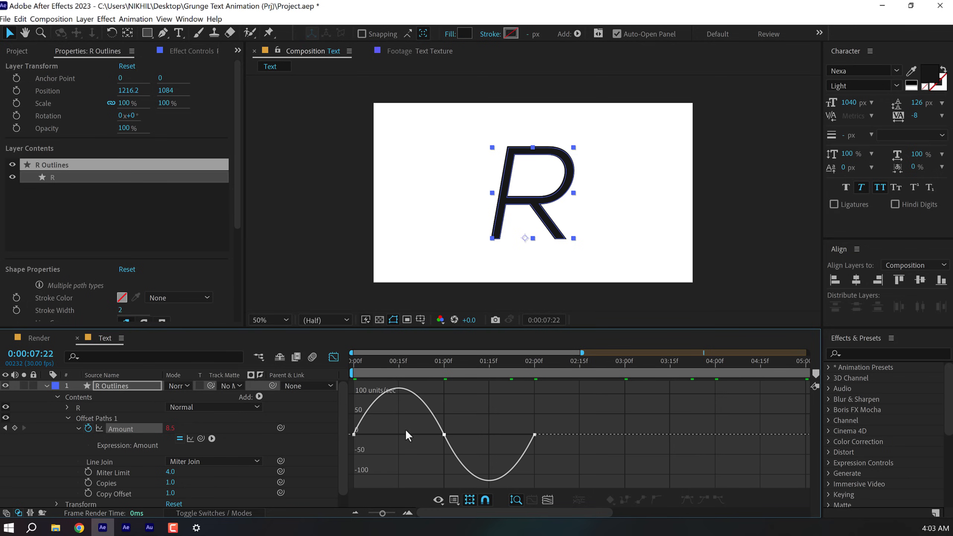
{"action": "left_click", "coordinate": [402, 361]}
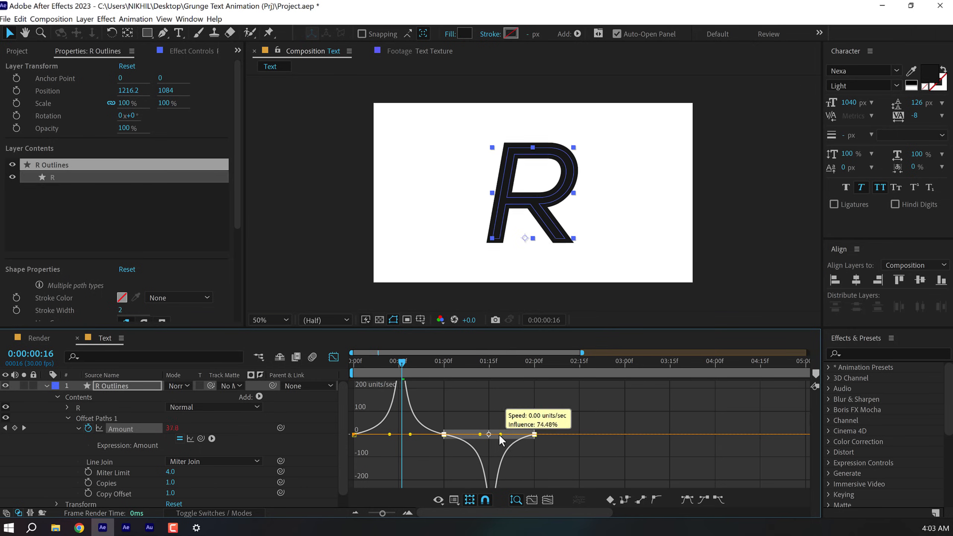
{"action": "left_click", "coordinate": [356, 360]}
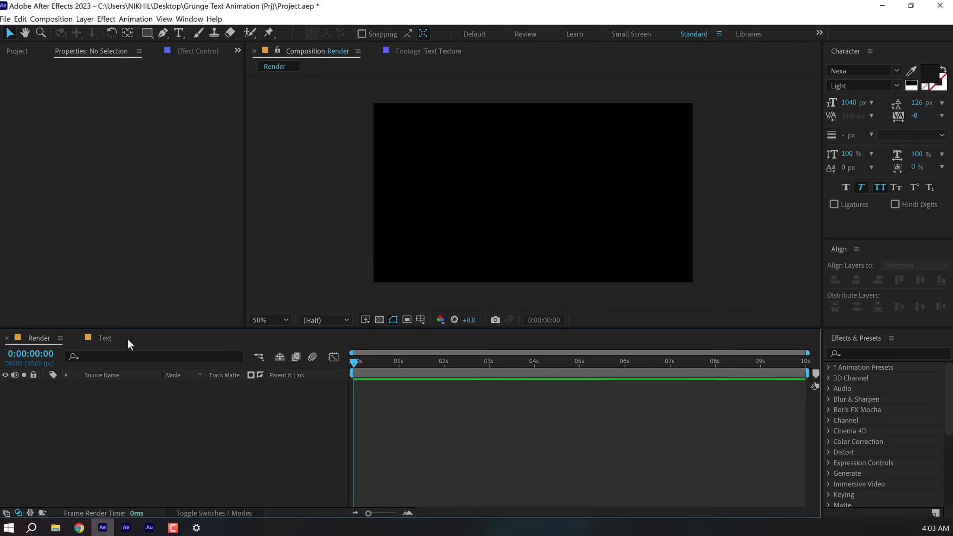
Step: Add a solid named BG to Render and fill it with orange FF8000
{"action": "left_click", "coordinate": [17, 51]}
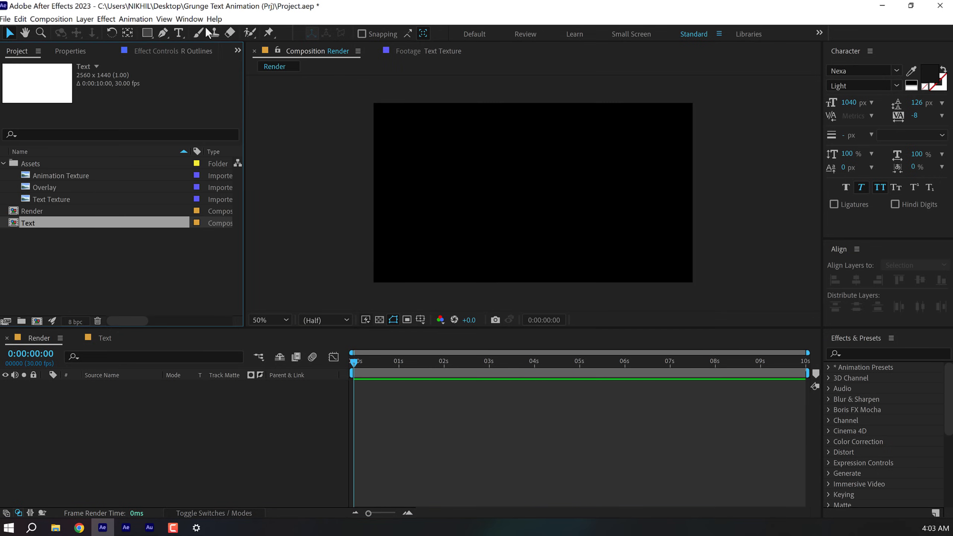
{"action": "mouse_move", "coordinate": [171, 426]}
{"action": "type", "text": "B"}
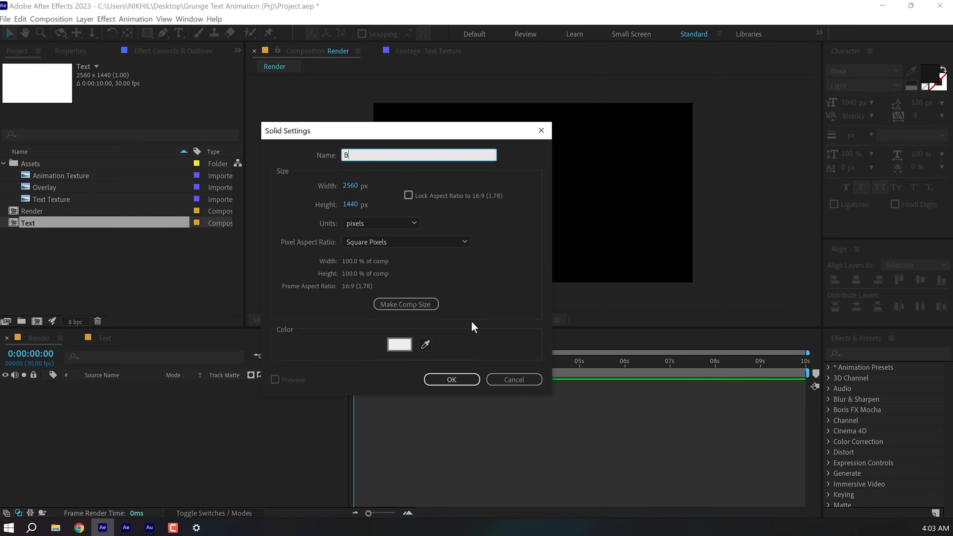
{"action": "left_click", "coordinate": [451, 379]}
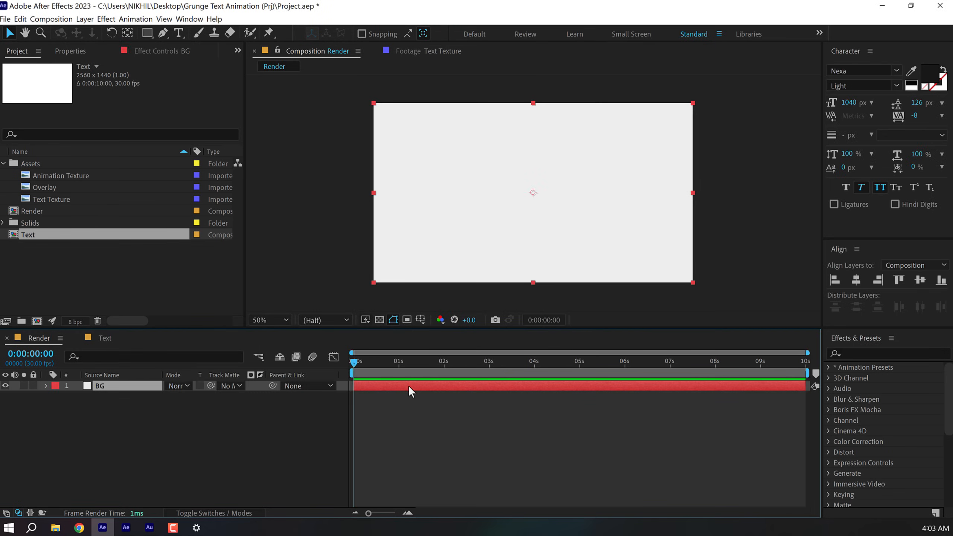
{"action": "left_click", "coordinate": [888, 353]}
{"action": "type", "text": "fill"}
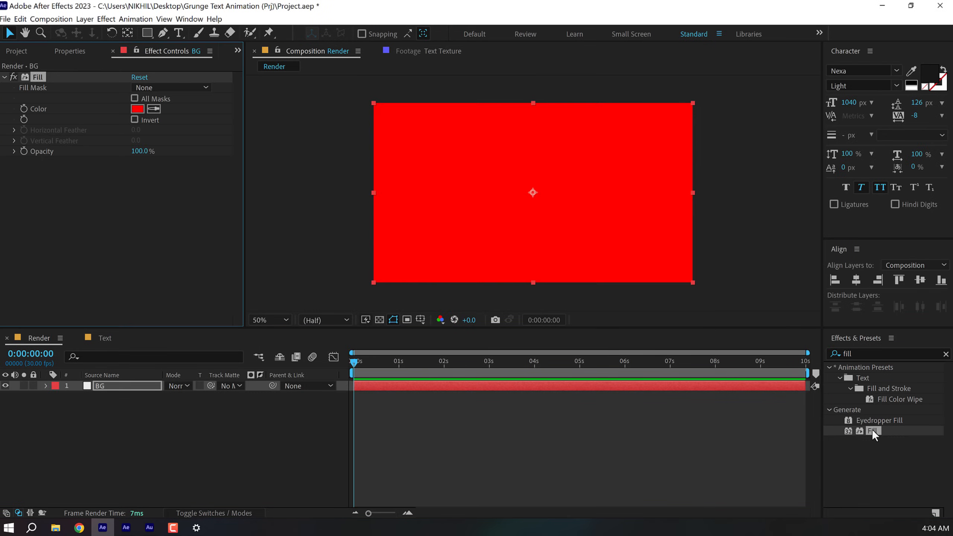
{"action": "left_click", "coordinate": [137, 109]}
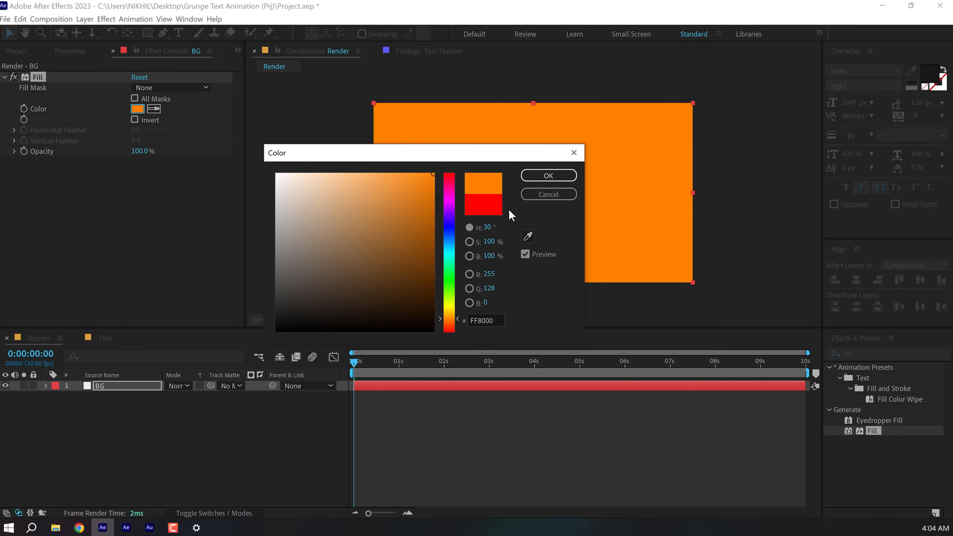
{"action": "left_click", "coordinate": [547, 175]}
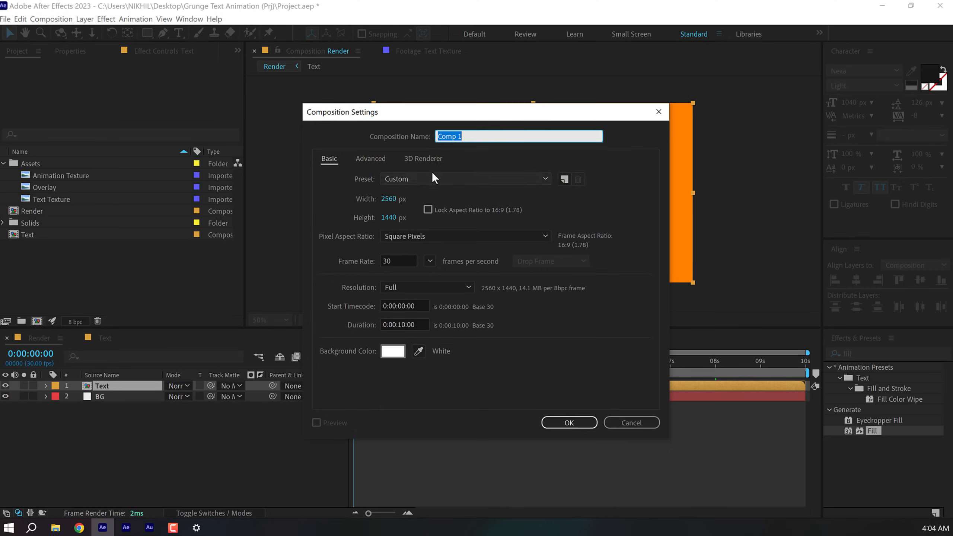
Step: Create the 'Grunge' composition and select texture footage from the Project panel
{"action": "type", "text": "Grun"}
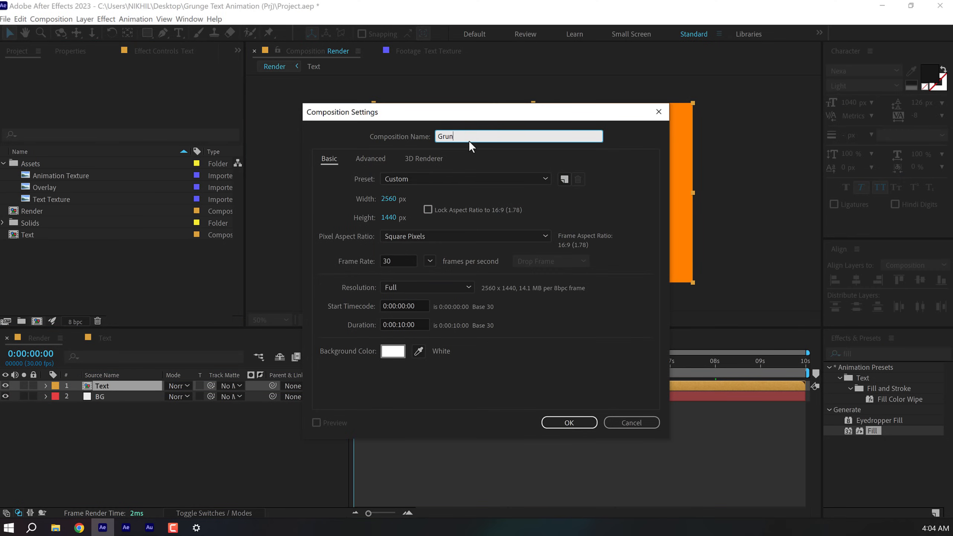
{"action": "left_click", "coordinate": [568, 423]}
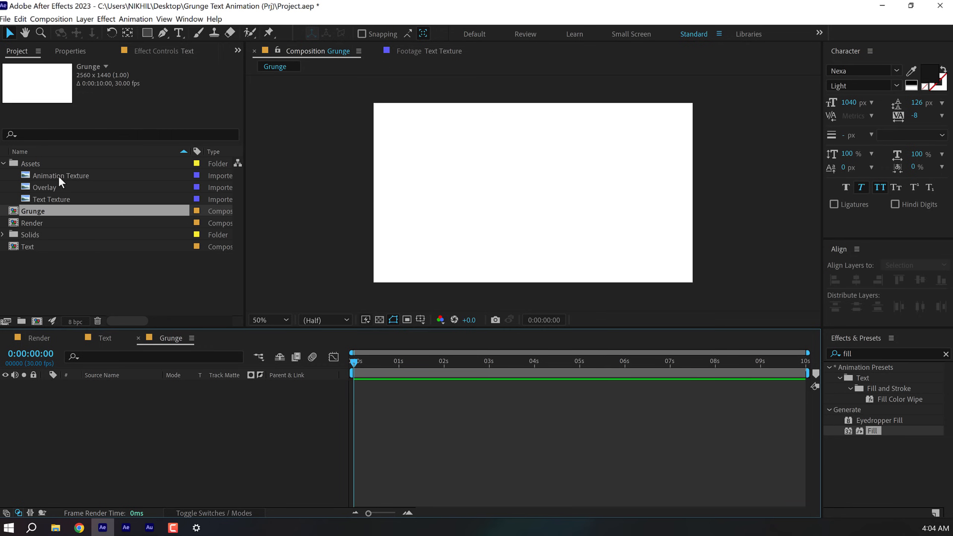
{"action": "left_click", "coordinate": [53, 199]}
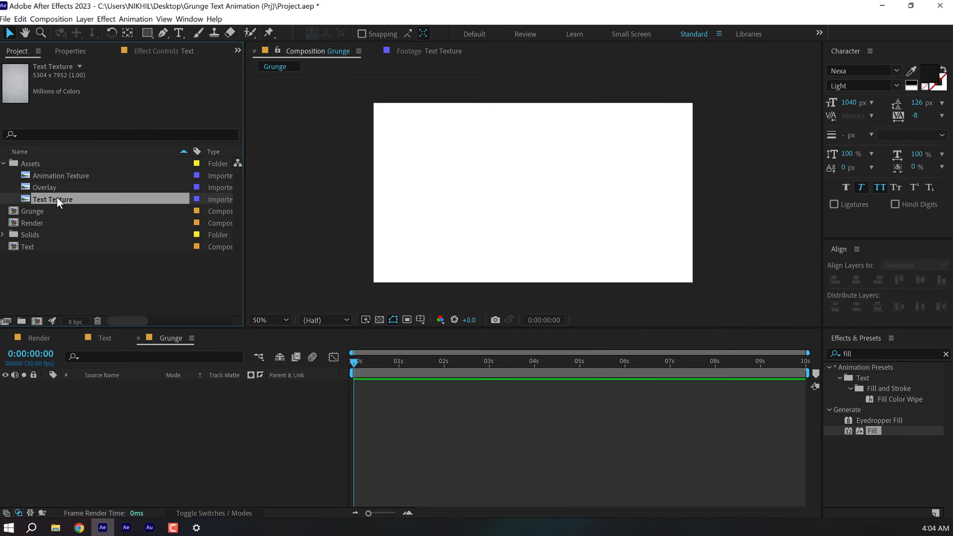
{"action": "mouse_move", "coordinate": [71, 179]}
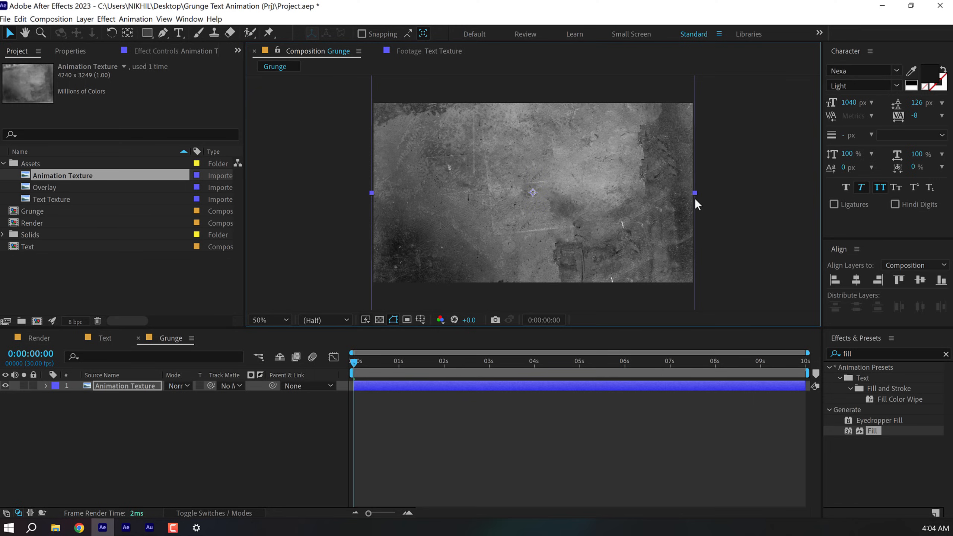
Step: Place Text Texture on top of the Render timeline in Lighten blend mode
{"action": "left_click", "coordinate": [38, 338]}
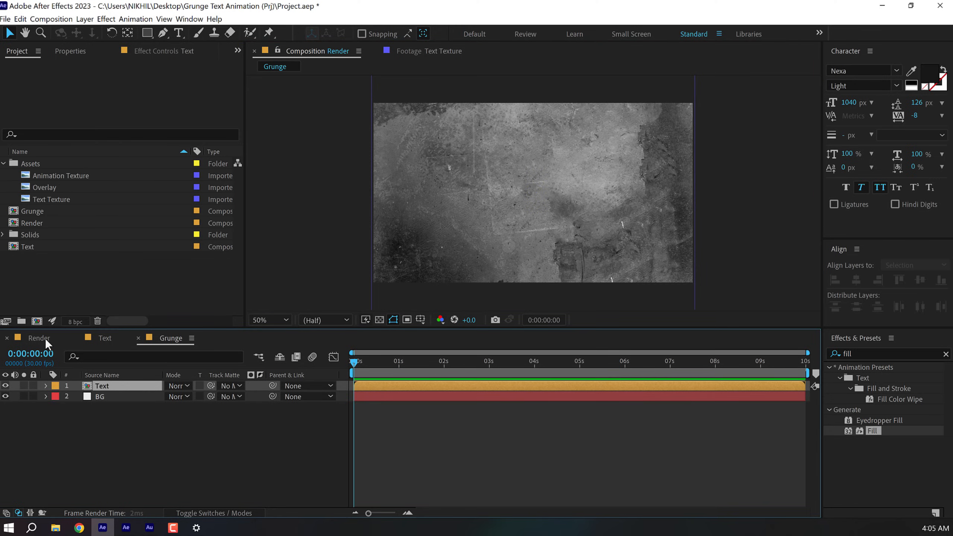
{"action": "left_click", "coordinate": [38, 338]}
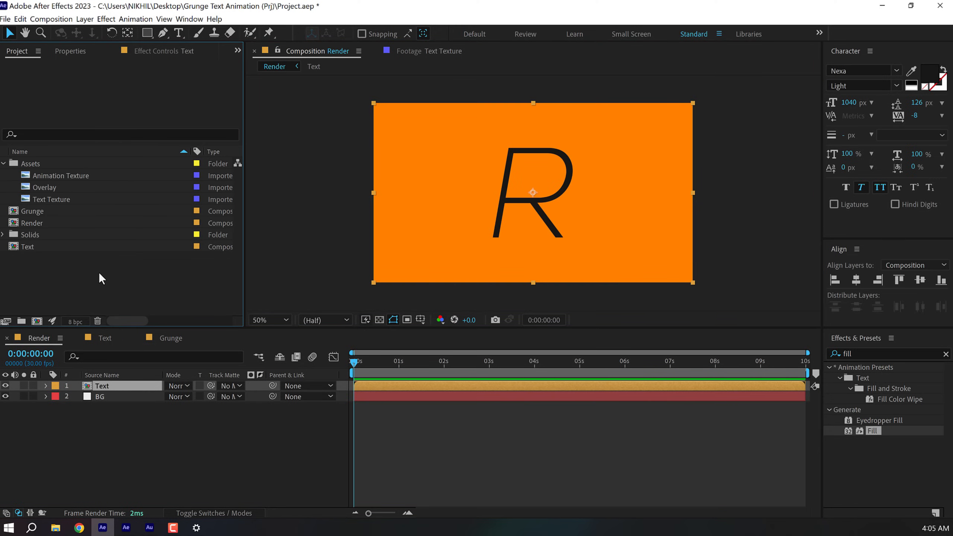
{"action": "left_click", "coordinate": [52, 199]}
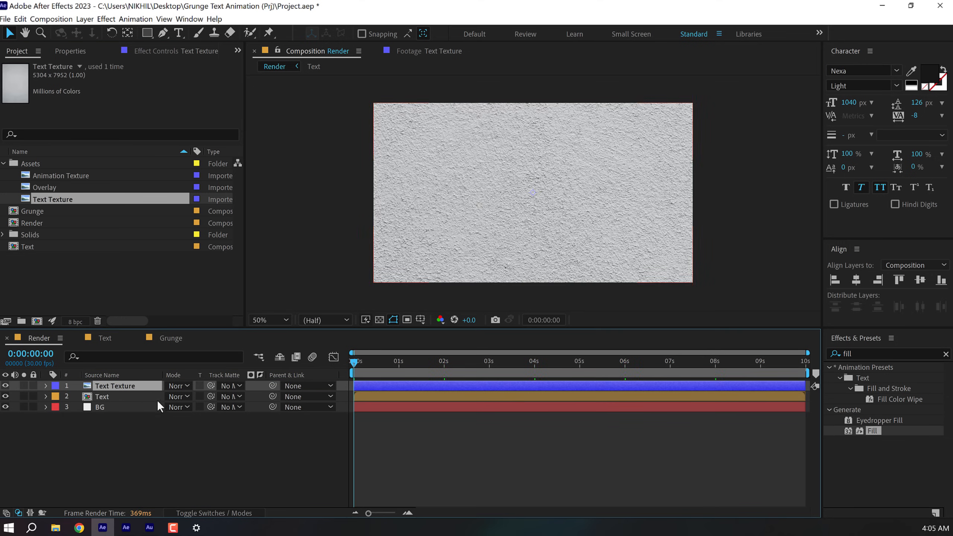
{"action": "left_click", "coordinate": [180, 385]}
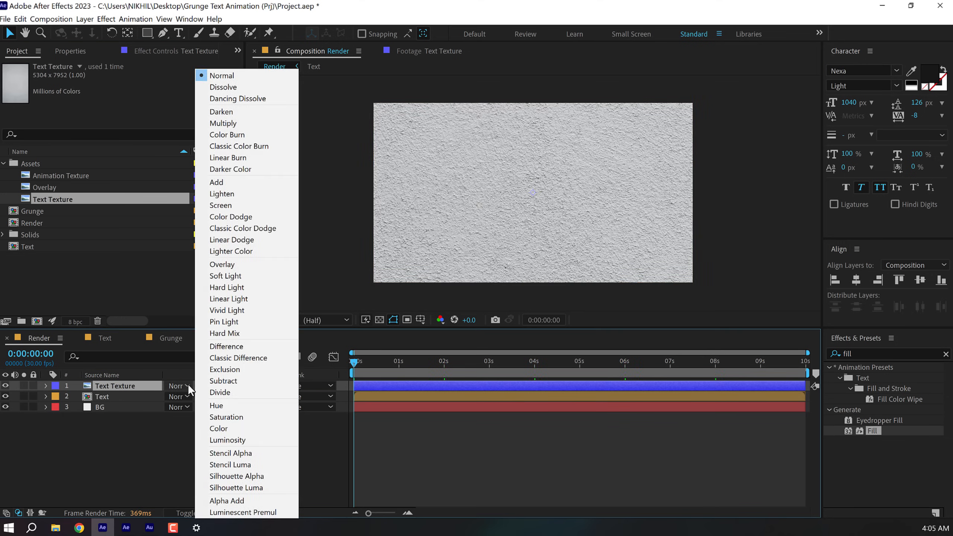
{"action": "mouse_move", "coordinate": [222, 194]}
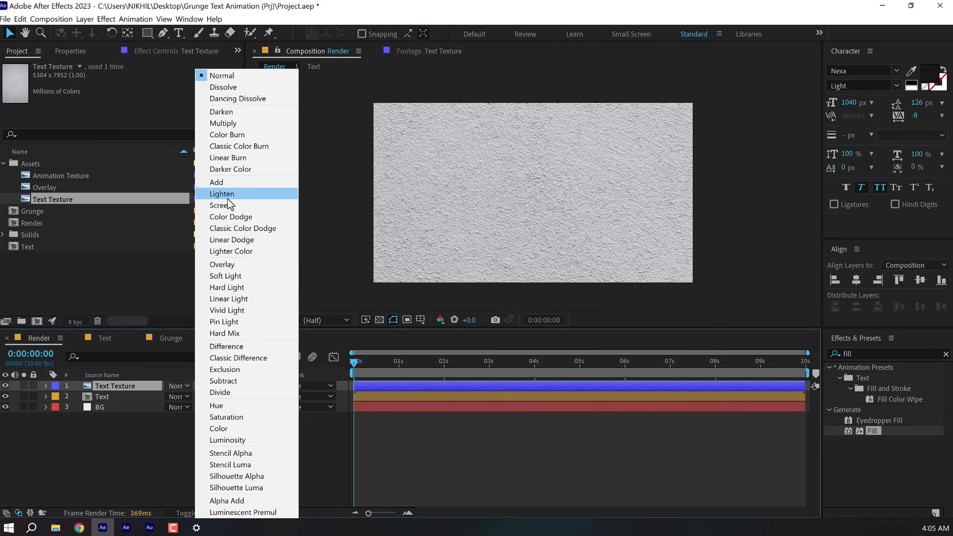
{"action": "left_click", "coordinate": [222, 194]}
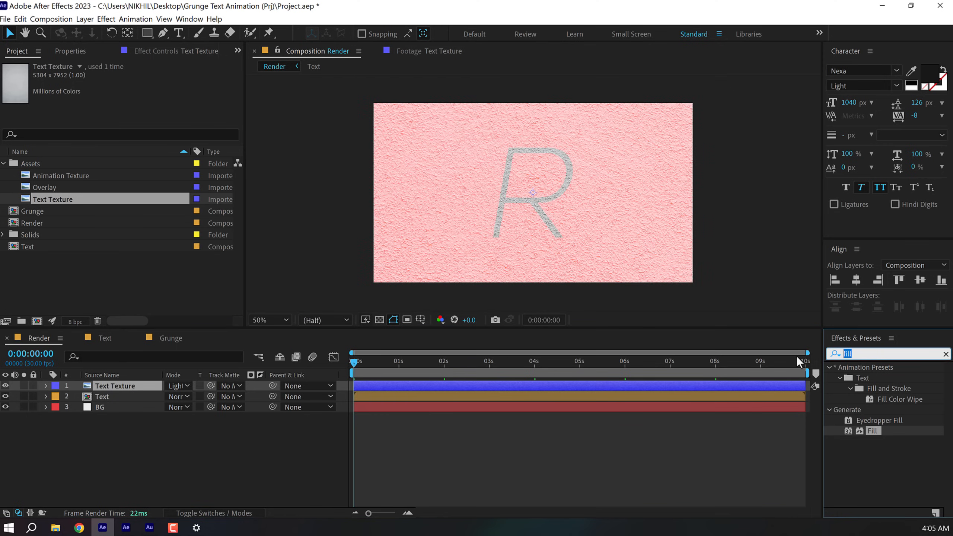
Step: Apply Levels to Text Texture and lower its gamma to 0.14
{"action": "type", "text": "leve"}
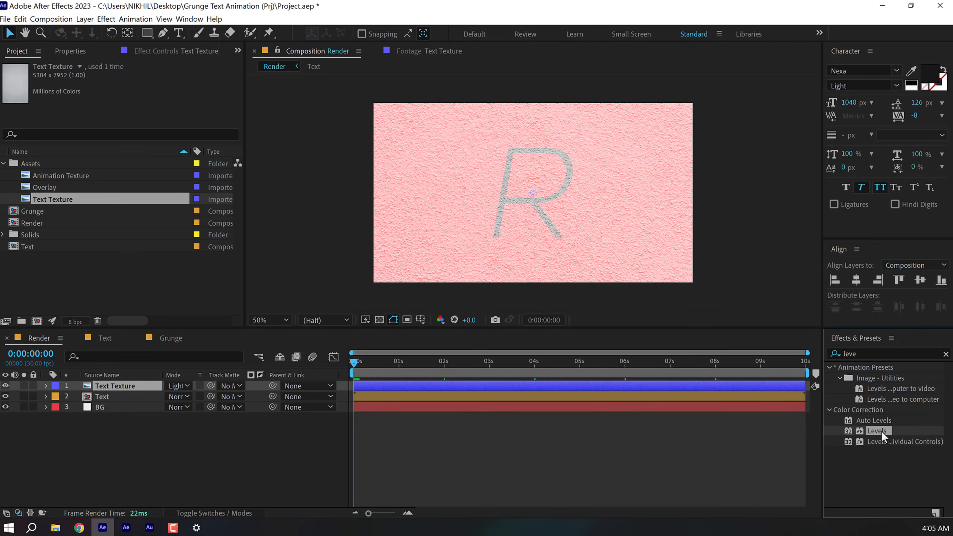
{"action": "double_click", "coordinate": [877, 431]}
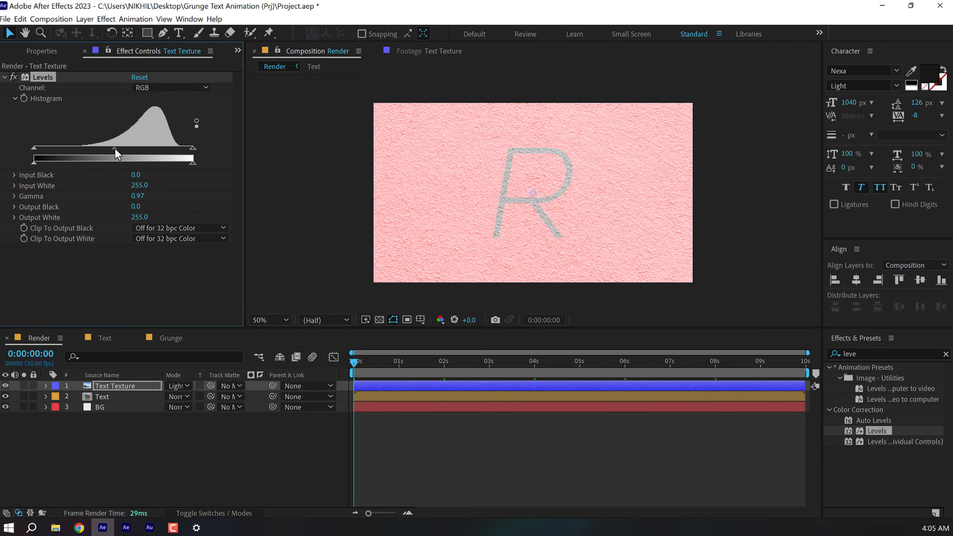
{"action": "left_click_drag", "start_coordinate": [115, 157], "coordinate": [173, 158]}
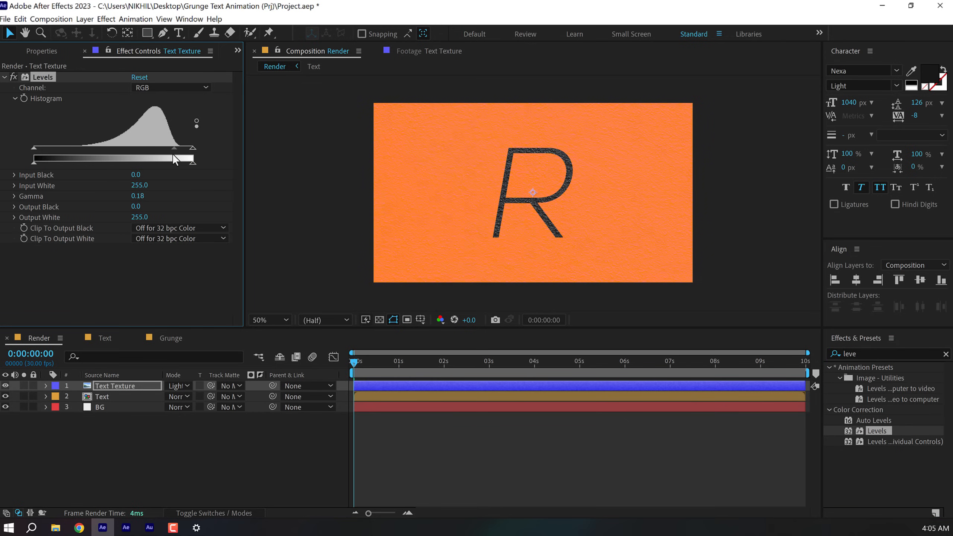
{"action": "left_click_drag", "start_coordinate": [176, 159], "coordinate": [173, 159]}
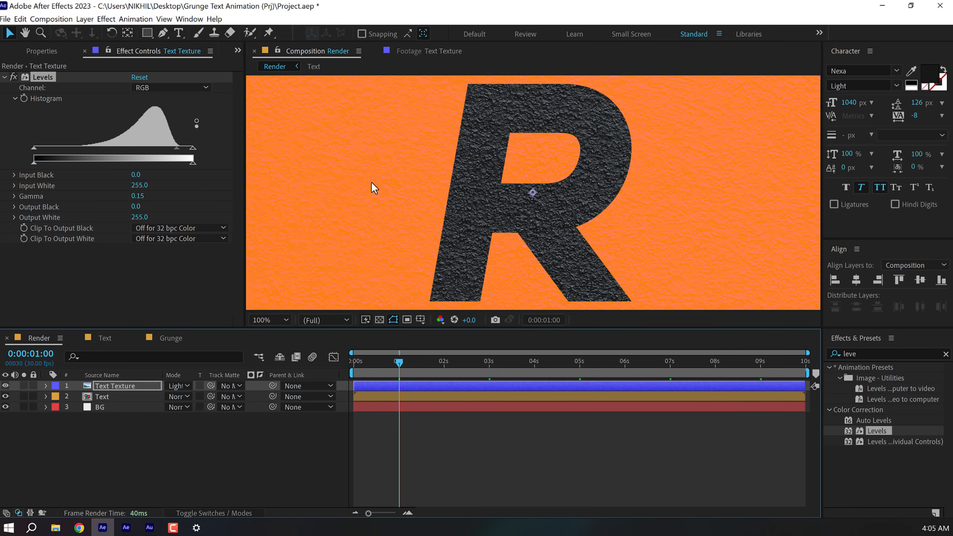
{"action": "mouse_move", "coordinate": [180, 158]}
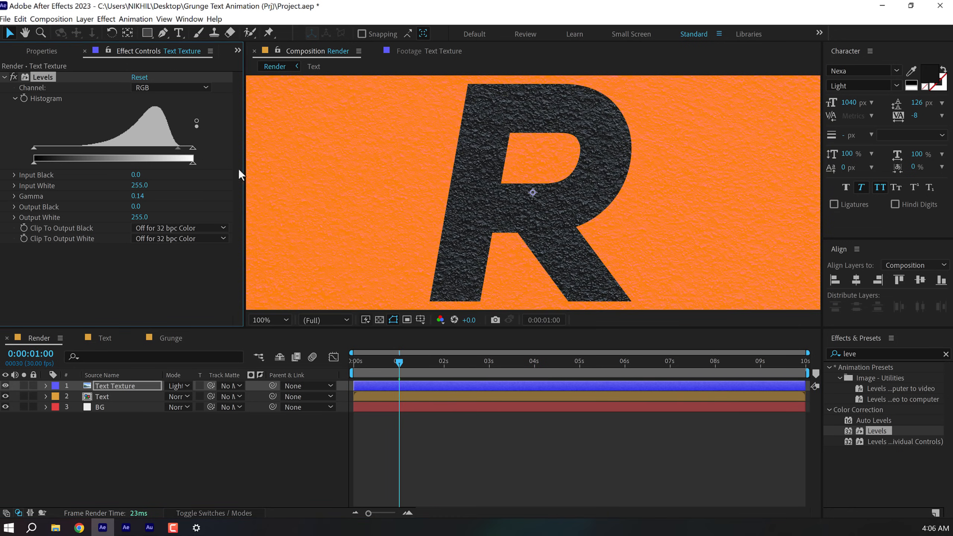
Step: Scale the Text Texture layer to 49%
{"action": "left_click", "coordinate": [262, 320]}
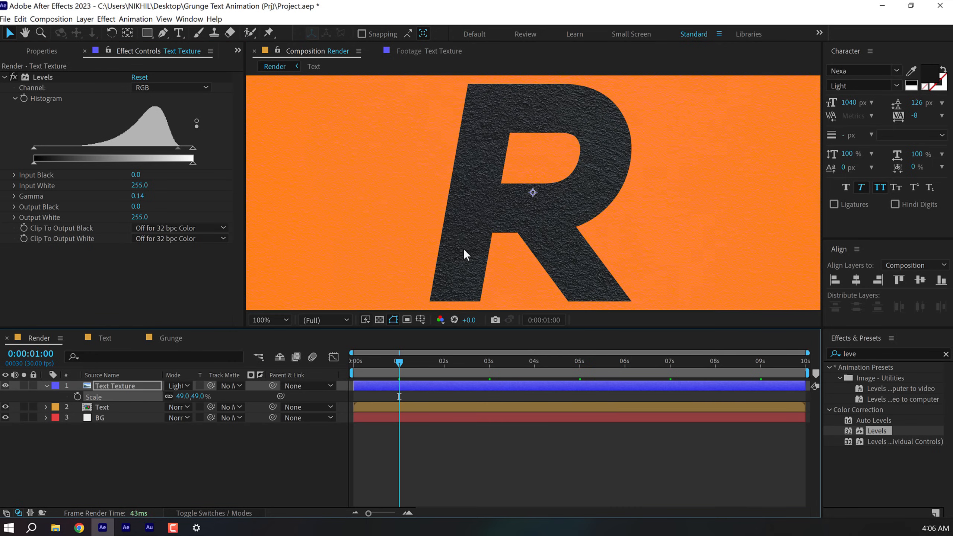
{"action": "left_click", "coordinate": [267, 320]}
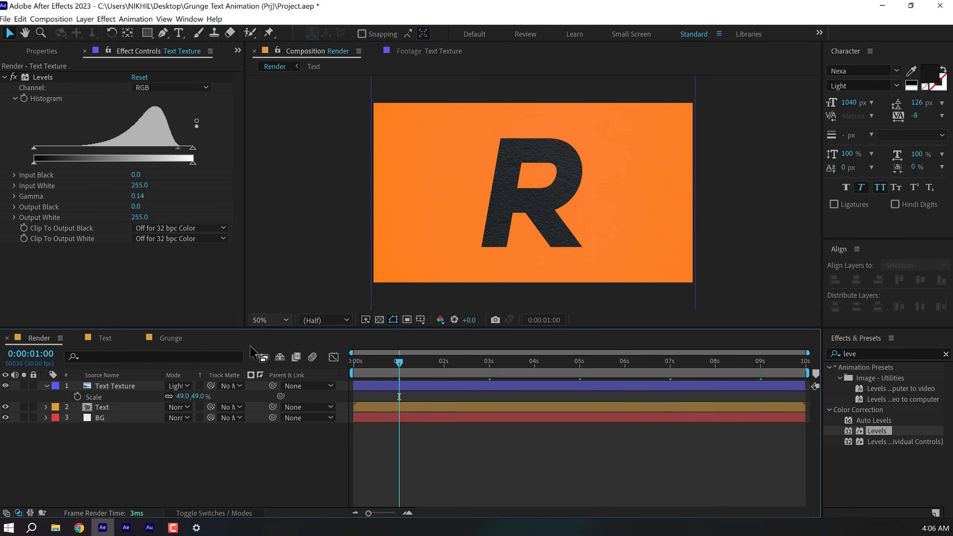
{"action": "left_click", "coordinate": [46, 386]}
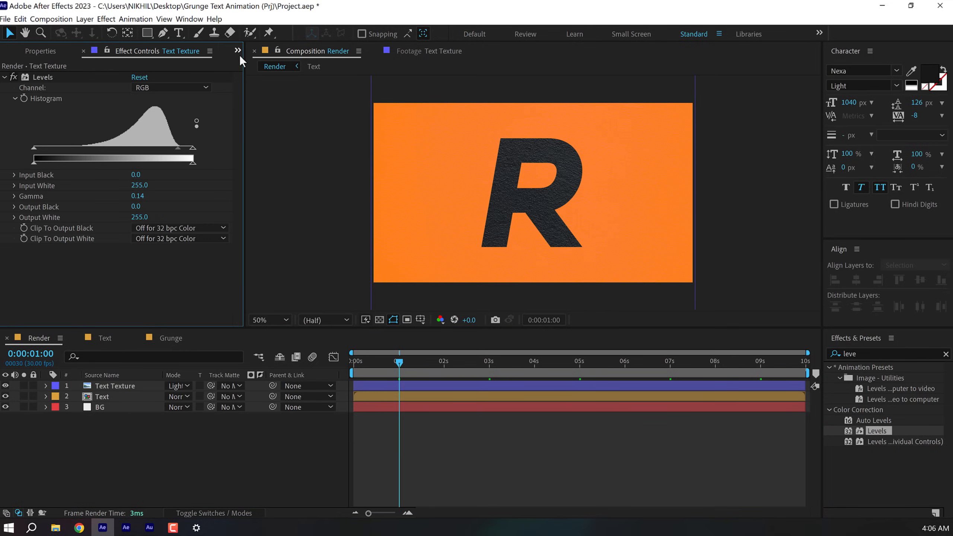
Step: Set the Grunge layer in Render to Overlay blend mode at 50% opacity
{"action": "left_click", "coordinate": [17, 51]}
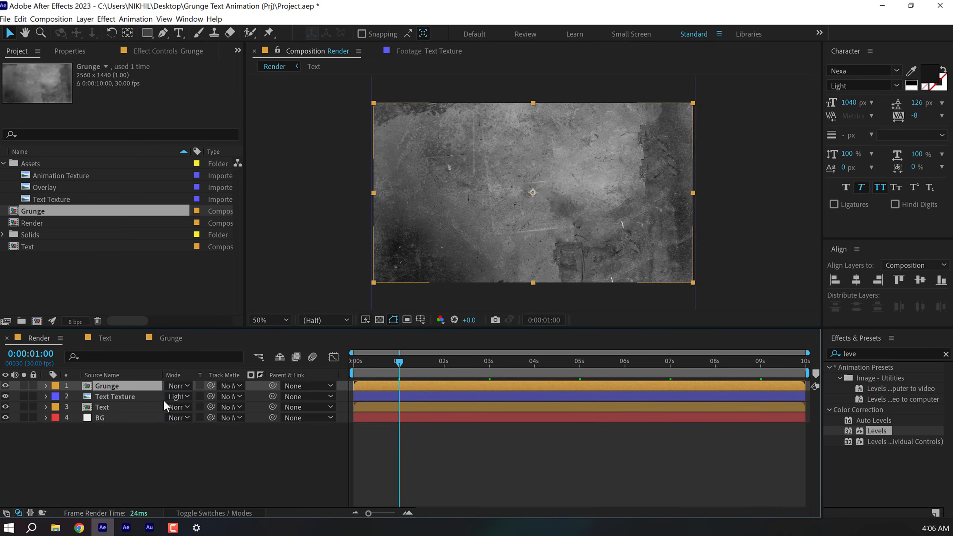
{"action": "left_click", "coordinate": [179, 386]}
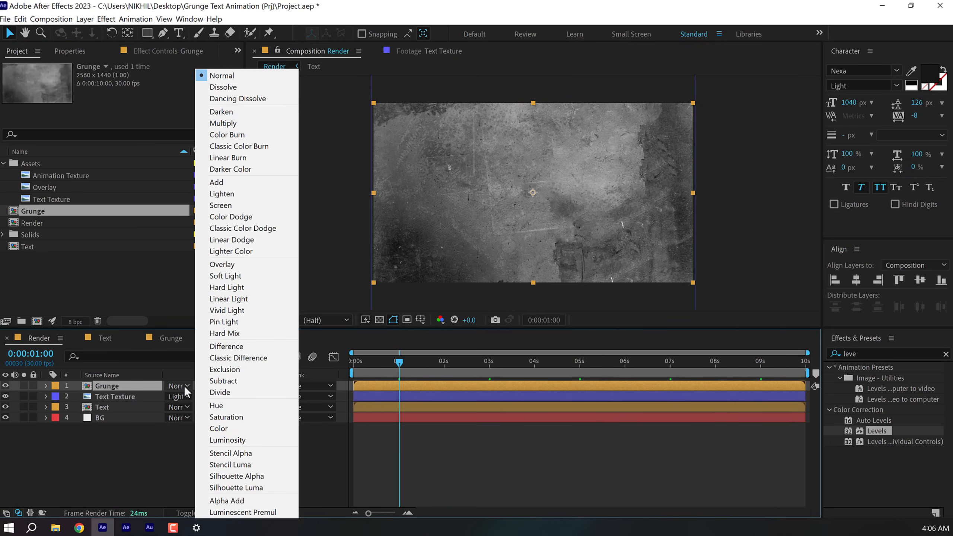
{"action": "left_click", "coordinate": [223, 264]}
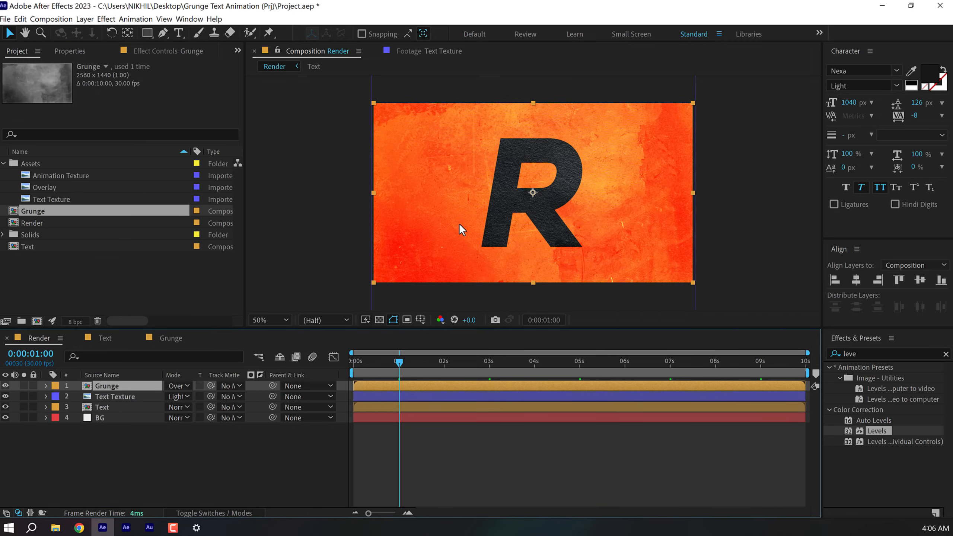
{"action": "left_click", "coordinate": [45, 386]}
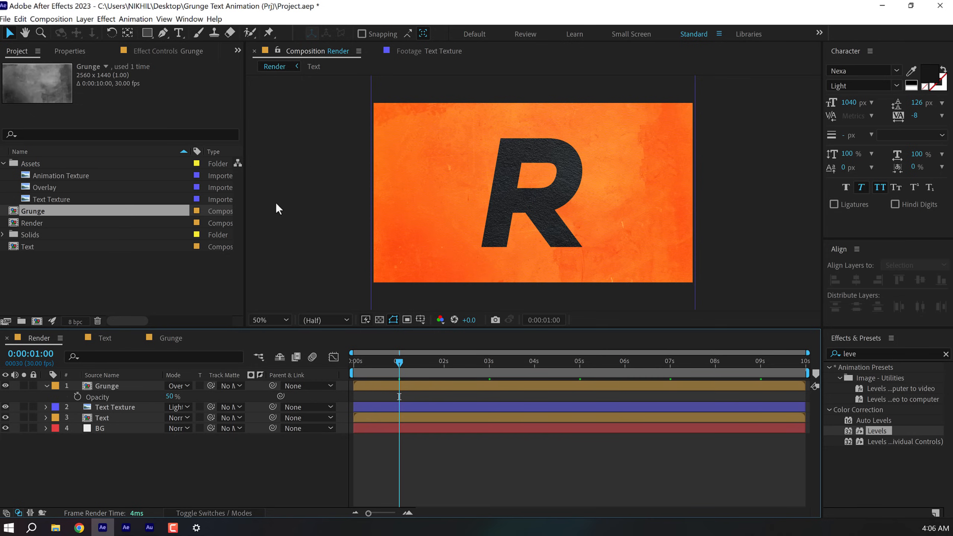
{"action": "left_click", "coordinate": [102, 418]}
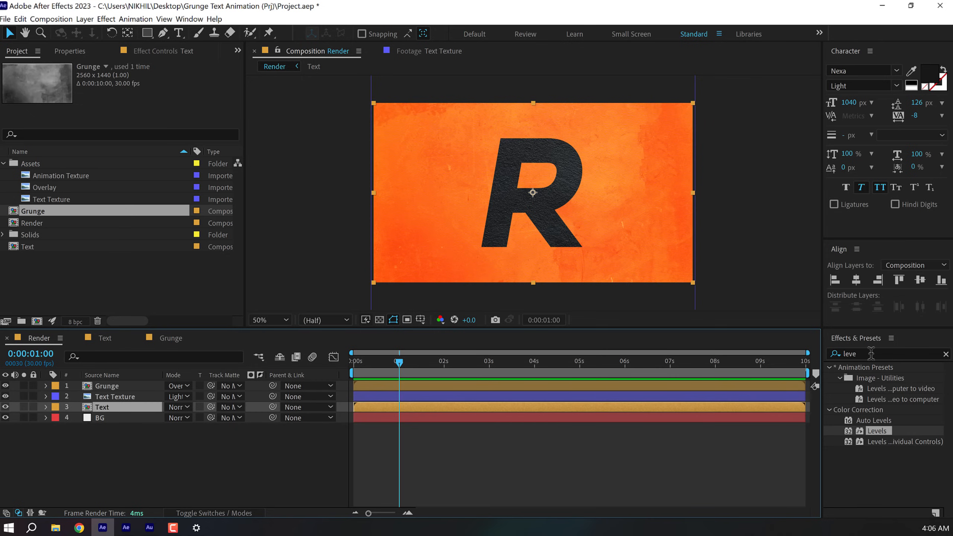
Step: Apply Time Displacement to the Text layer with 1. Grunge as the displacement layer
{"action": "type", "text": "time"}
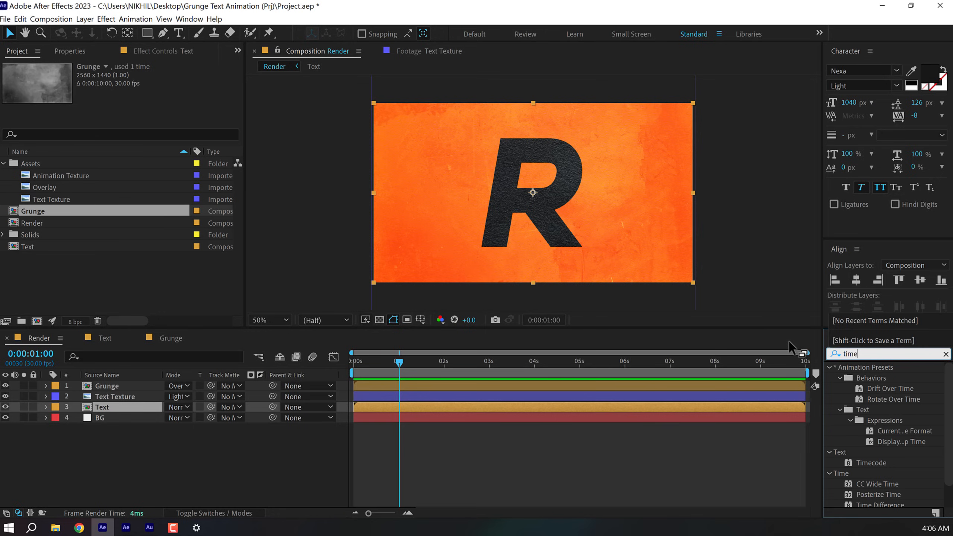
{"action": "type", "text": "d"}
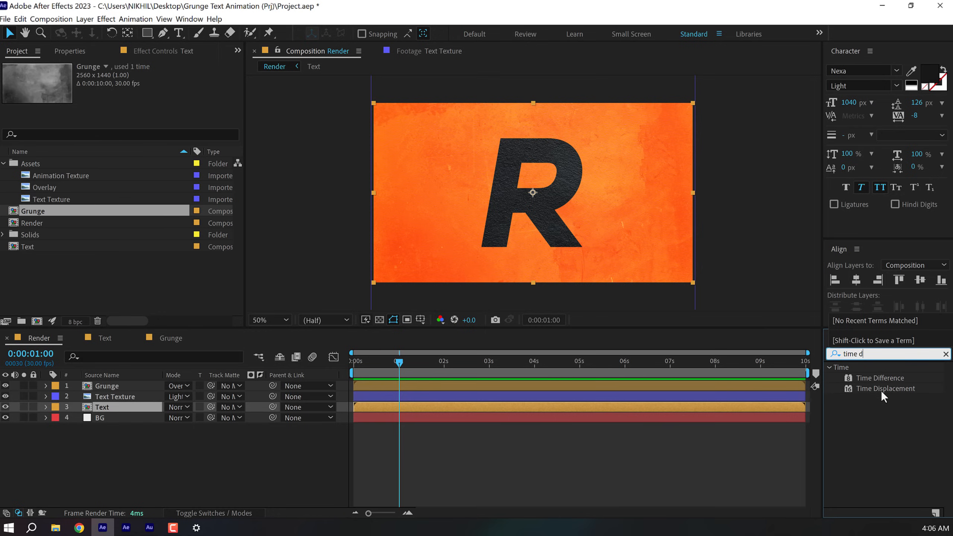
{"action": "double_click", "coordinate": [887, 388]}
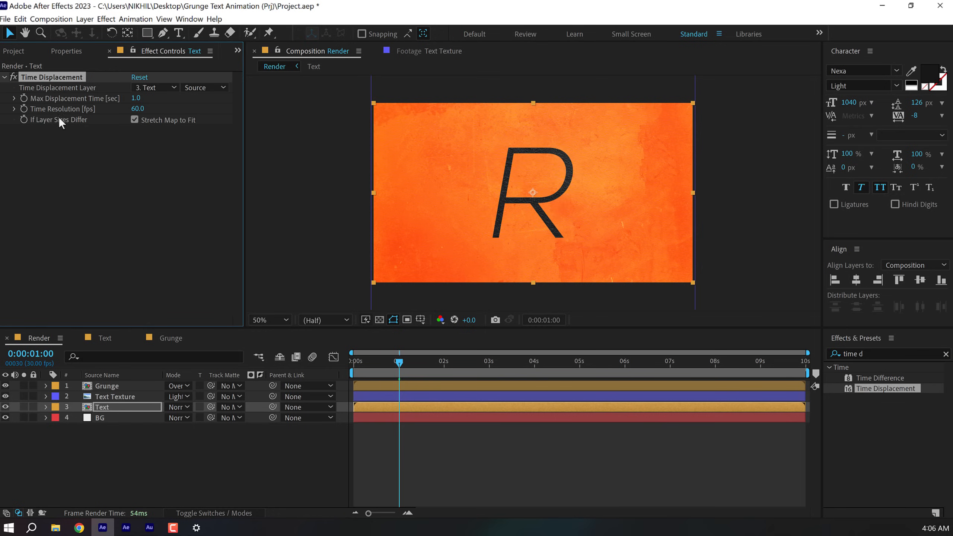
{"action": "left_click", "coordinate": [155, 87]}
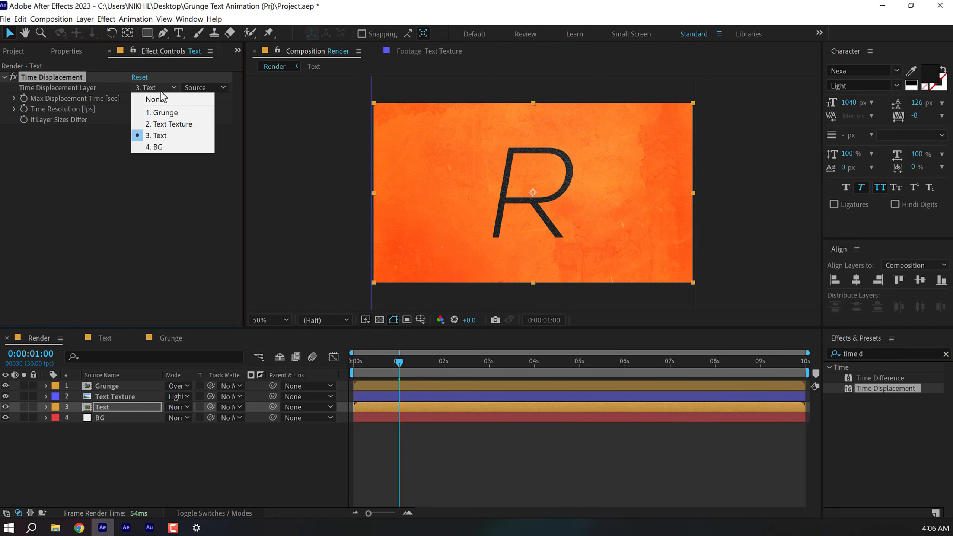
{"action": "mouse_move", "coordinate": [163, 112]}
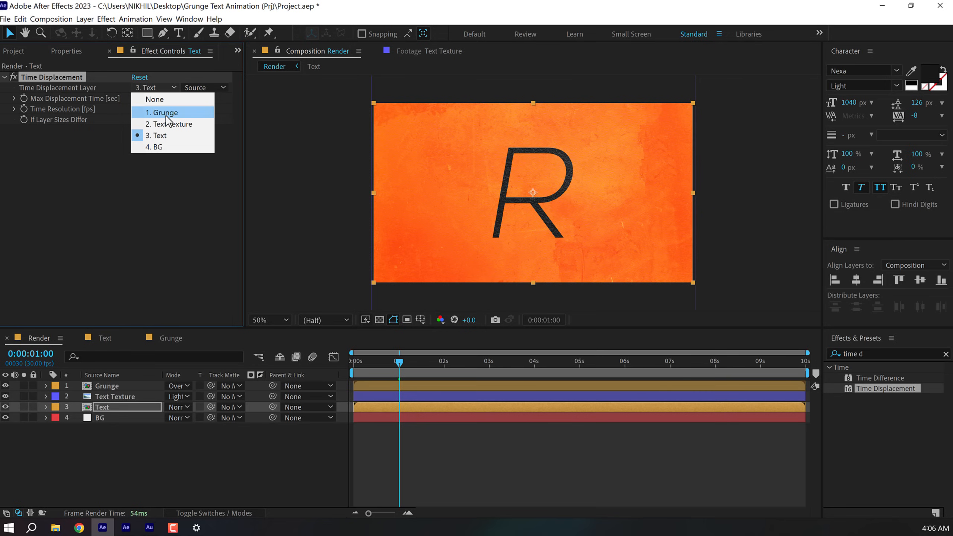
{"action": "left_click", "coordinate": [162, 111]}
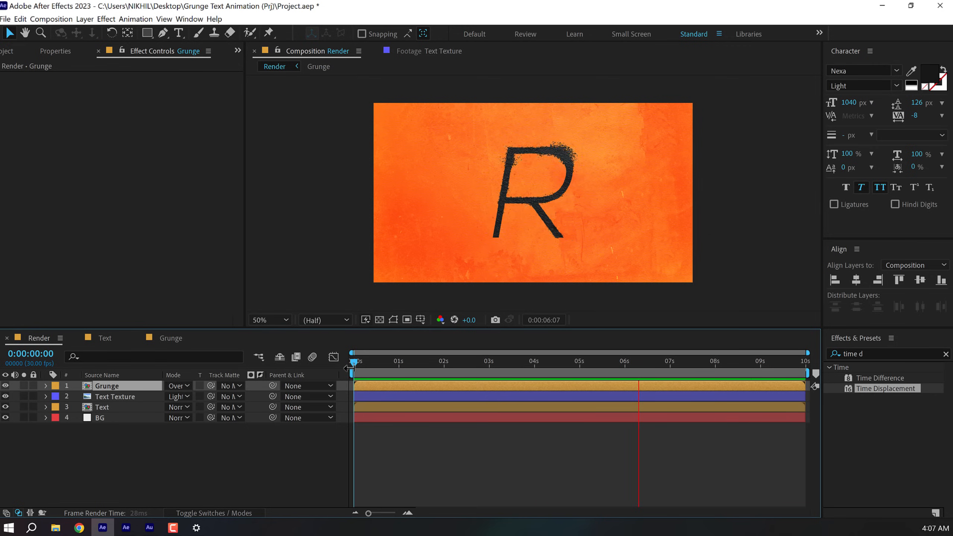
Step: Preview the timeline, inspect the Grunge comp's Animation Texture layer, then return to Render
{"action": "left_click", "coordinate": [733, 352]}
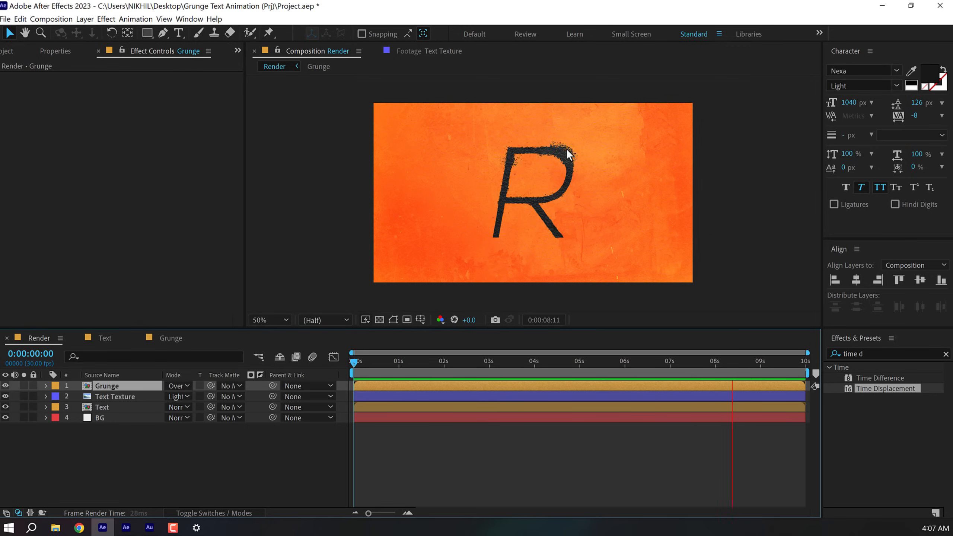
{"action": "left_click", "coordinate": [369, 361]}
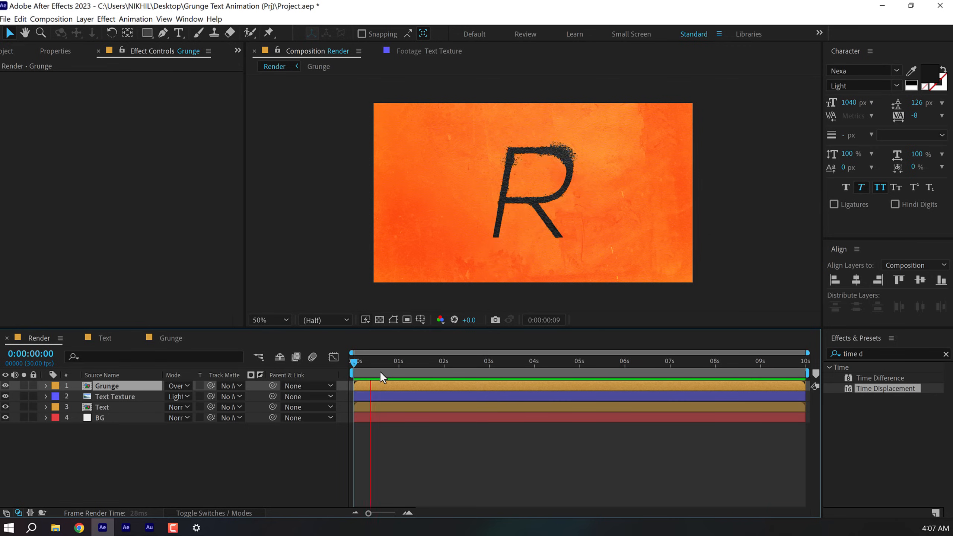
{"action": "left_click", "coordinate": [171, 338]}
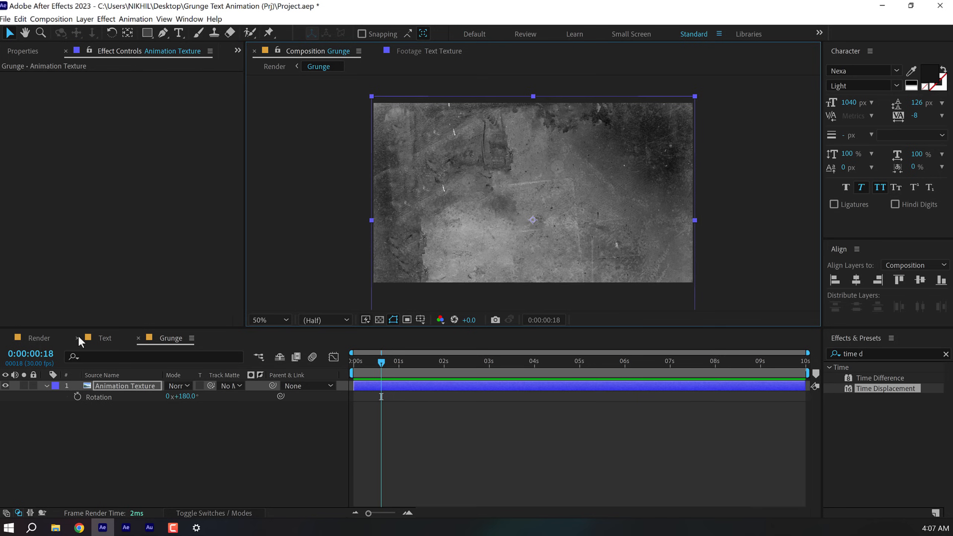
{"action": "left_click", "coordinate": [38, 338]}
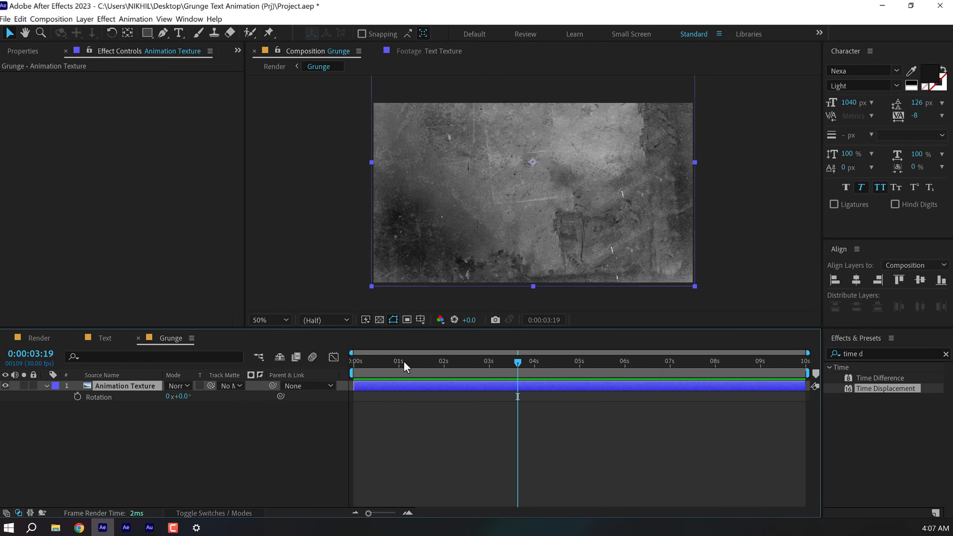
{"action": "left_click", "coordinate": [38, 338]}
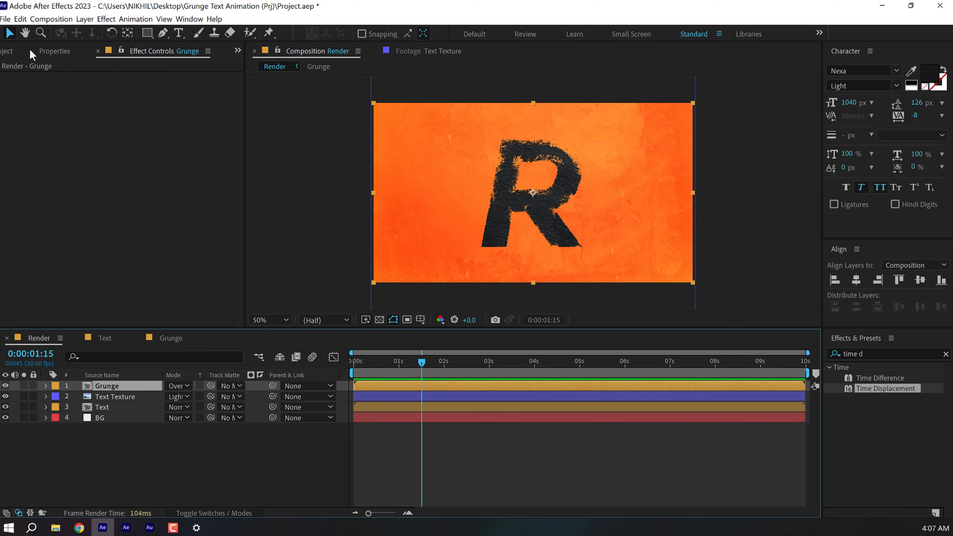
Step: Put the Overlay texture atop the Render stack in Overlay mode at 25% opacity
{"action": "left_click", "coordinate": [17, 51]}
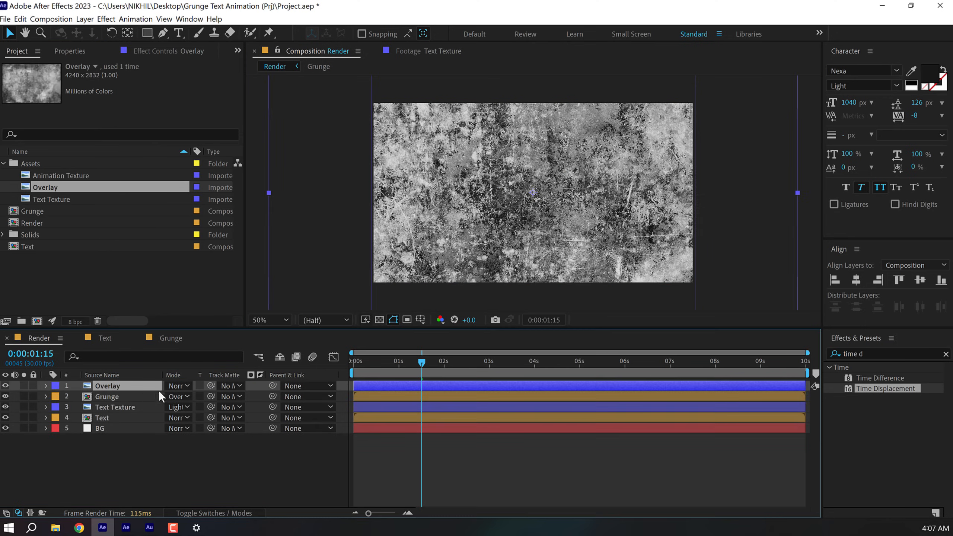
{"action": "left_click", "coordinate": [178, 397]}
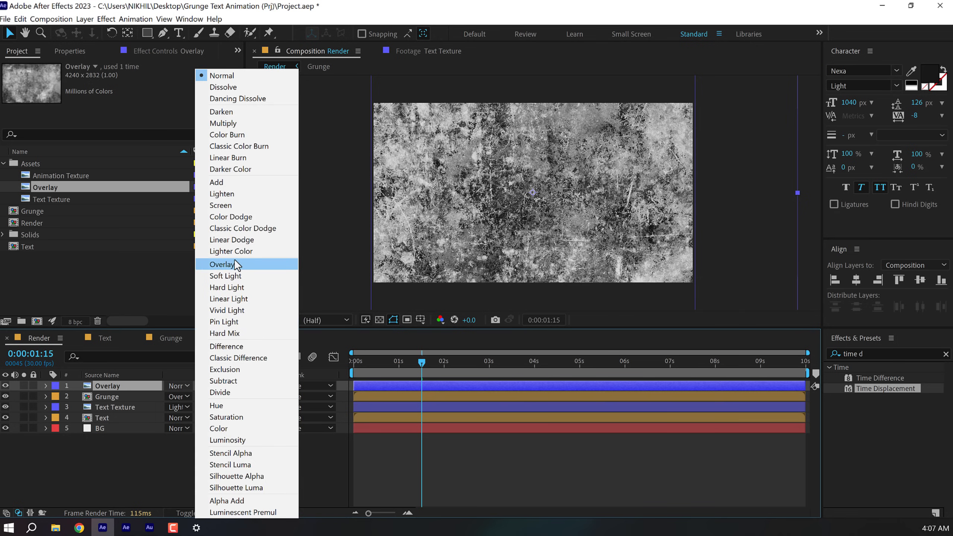
{"action": "left_click", "coordinate": [223, 264]}
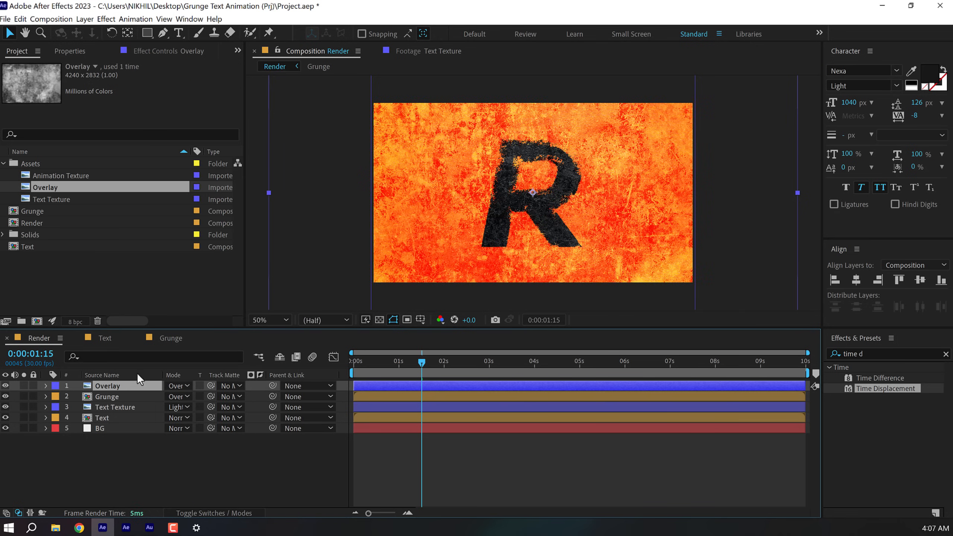
{"action": "left_click", "coordinate": [45, 385]}
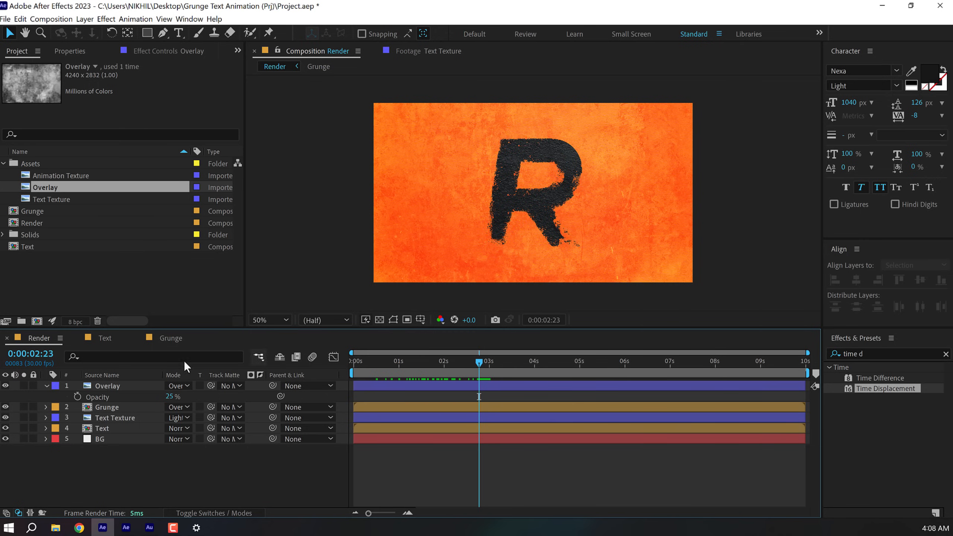
{"action": "left_click", "coordinate": [45, 386]}
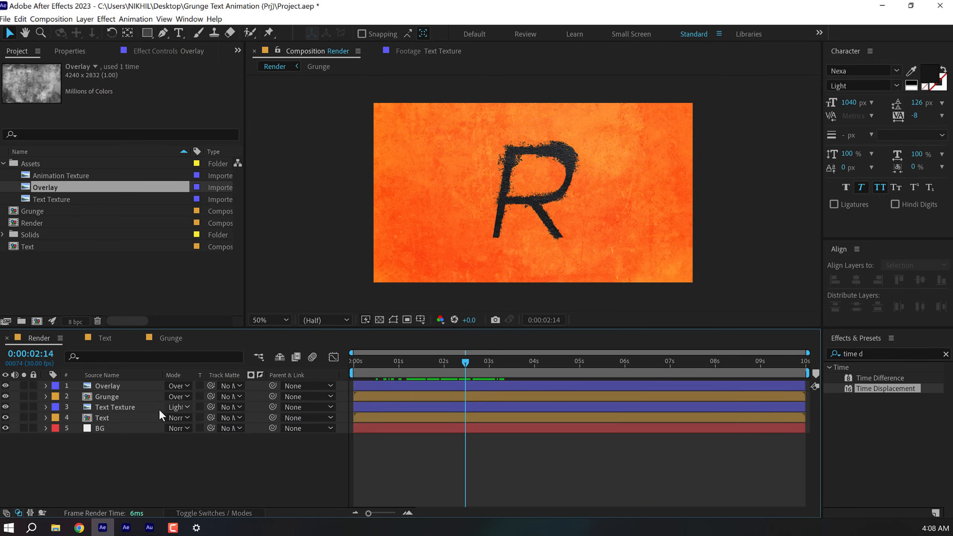
Step: Change the Text Texture layer's Levels Gamma from 0.14 to 0.16
{"action": "left_click", "coordinate": [114, 407]}
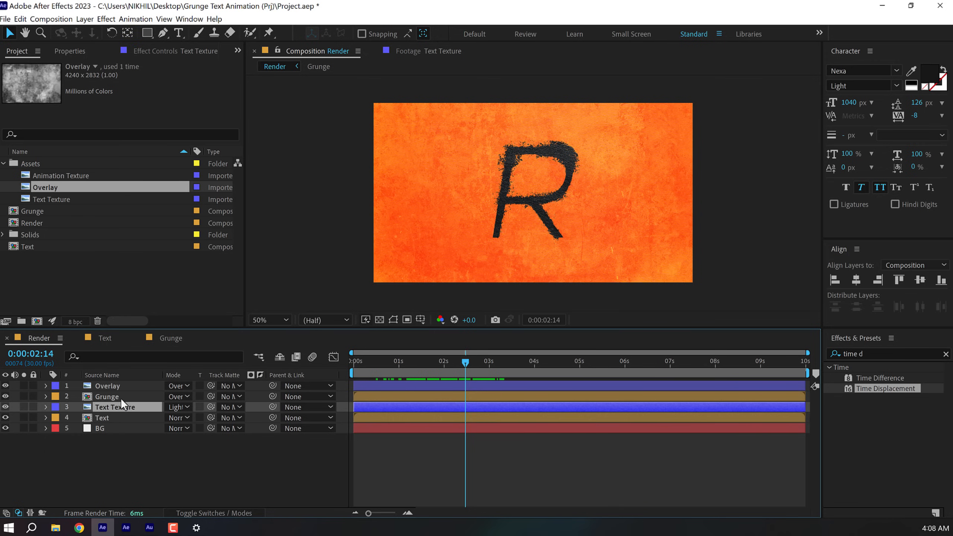
{"action": "left_click", "coordinate": [155, 51]}
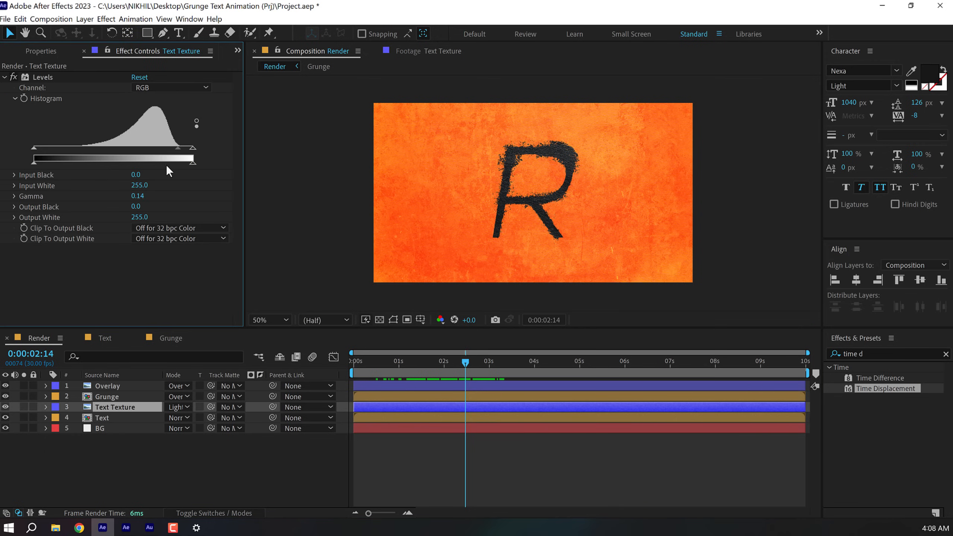
{"action": "mouse_move", "coordinate": [169, 167]}
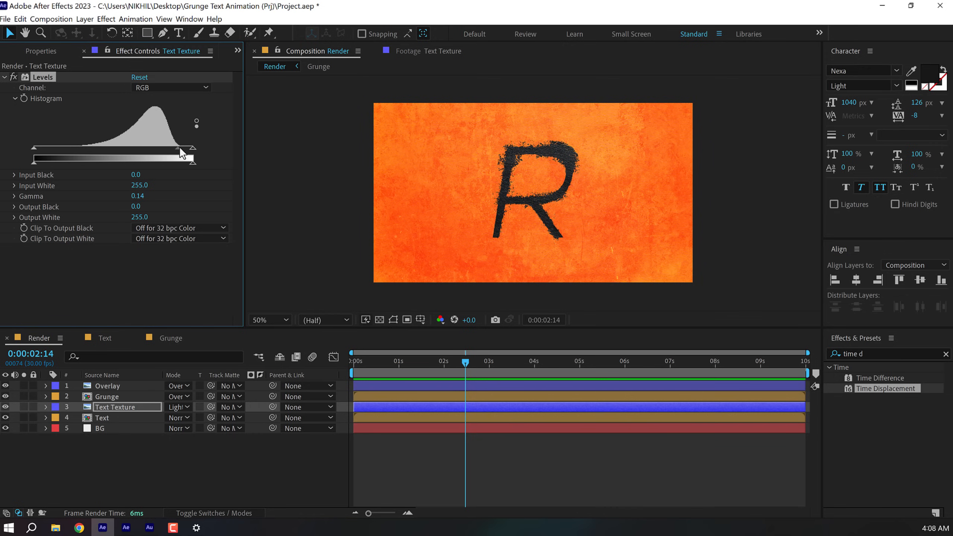
{"action": "left_click", "coordinate": [266, 320]}
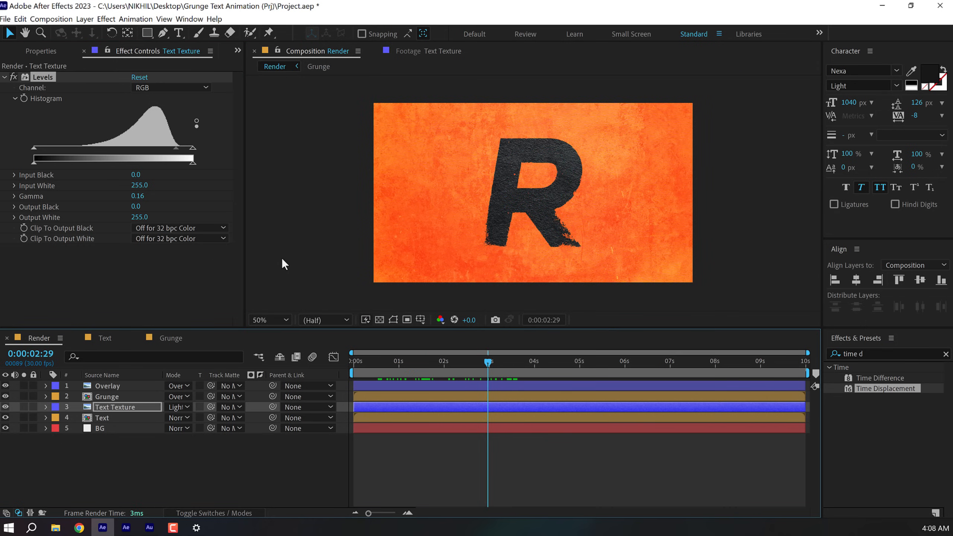
{"action": "left_click", "coordinate": [105, 338]}
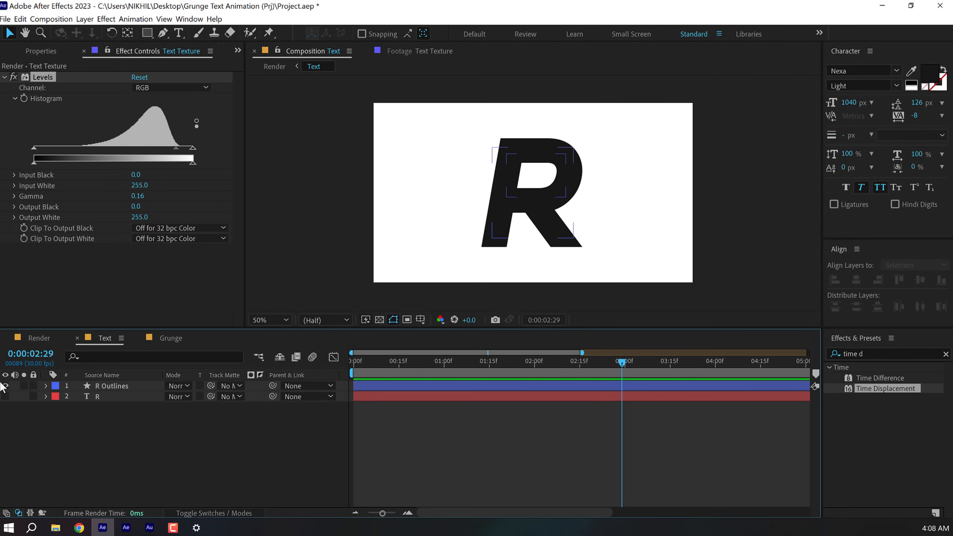
Step: Hide the R layers and create a 'stretch' text layer in the Text comp
{"action": "left_click", "coordinate": [6, 385]}
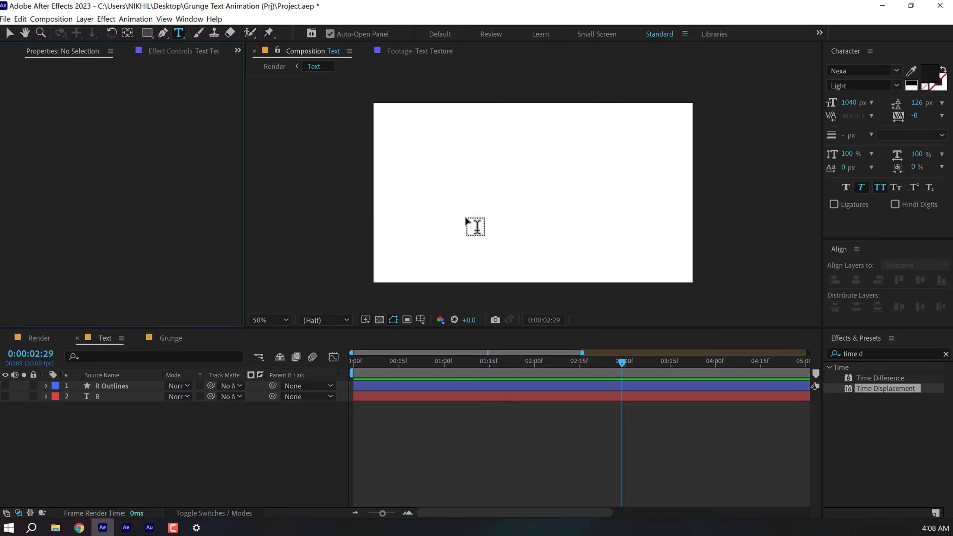
{"action": "left_click", "coordinate": [474, 226]}
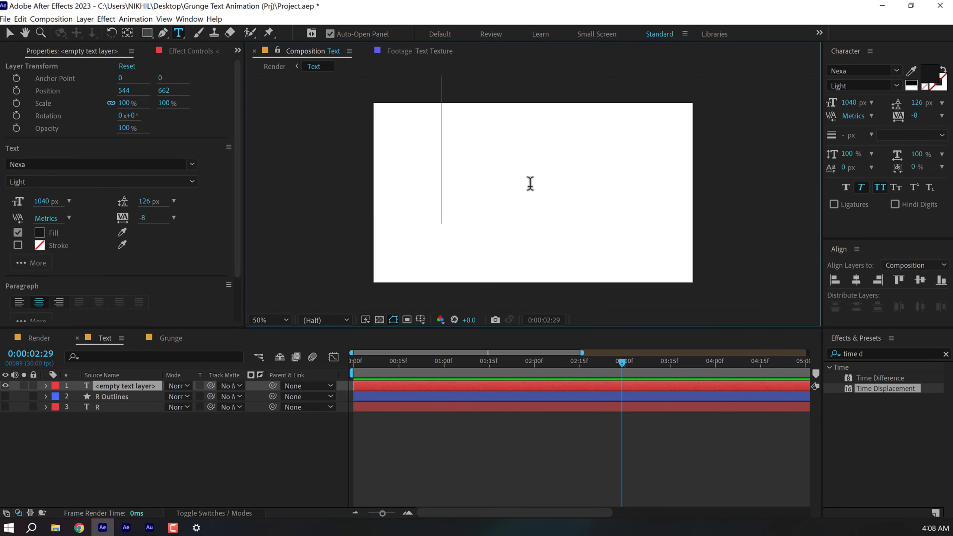
{"action": "type", "text": "stretch"}
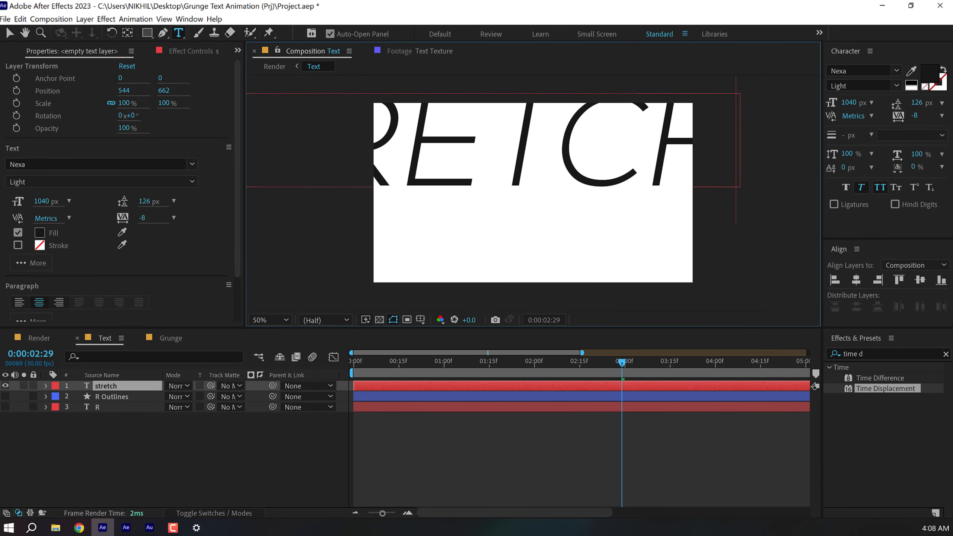
{"action": "left_click", "coordinate": [106, 385]}
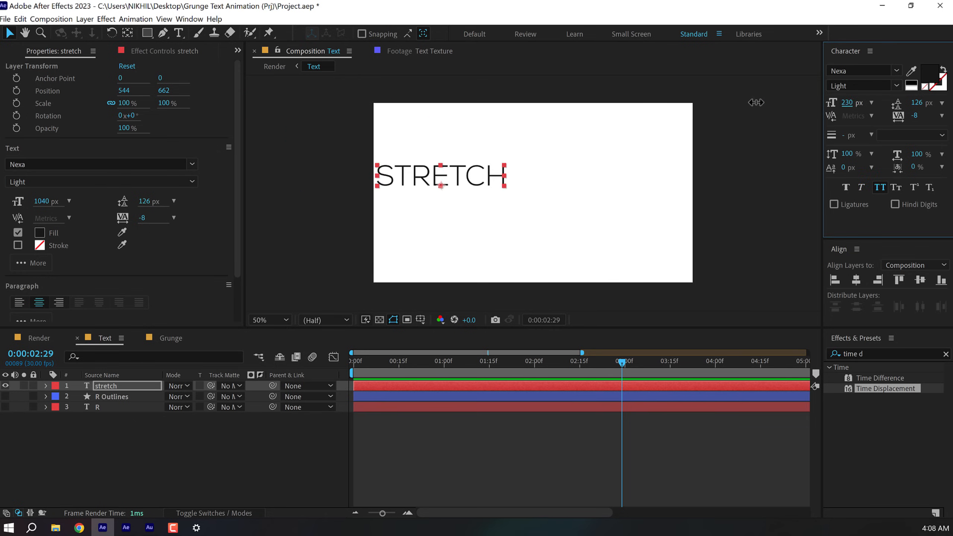
Step: Give the STRETCH text a bold condensed Fontspring font at 416 px, centred
{"action": "left_click", "coordinate": [920, 280]}
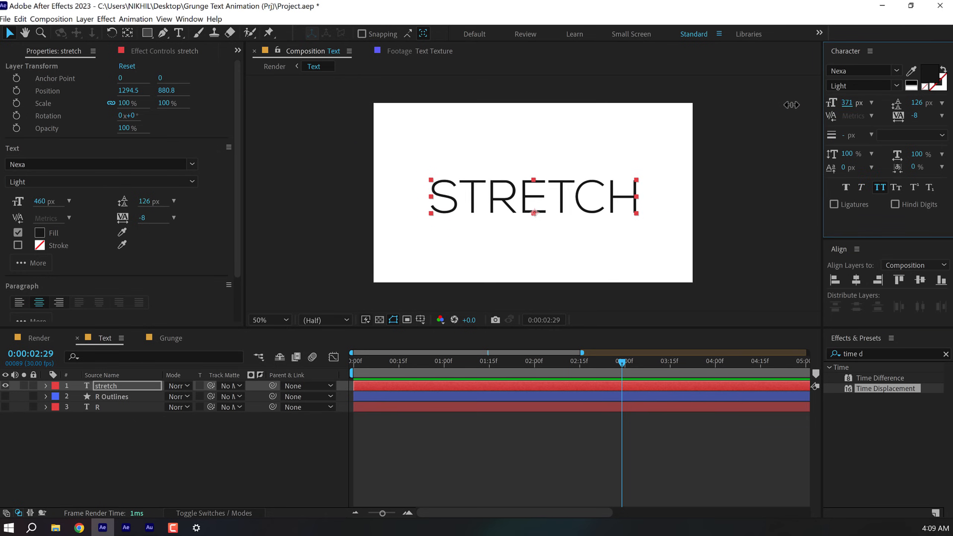
{"action": "left_click", "coordinate": [862, 71]}
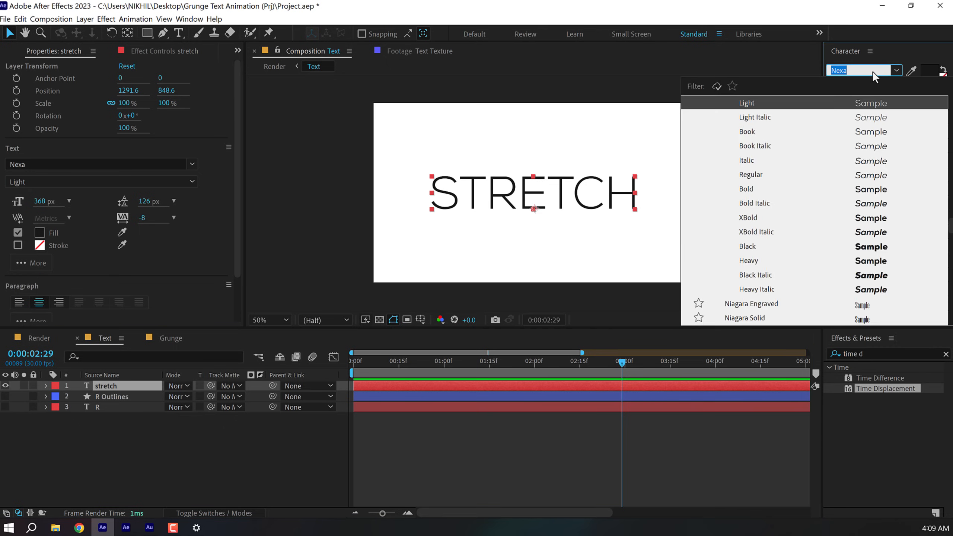
{"action": "type", "text": "va"}
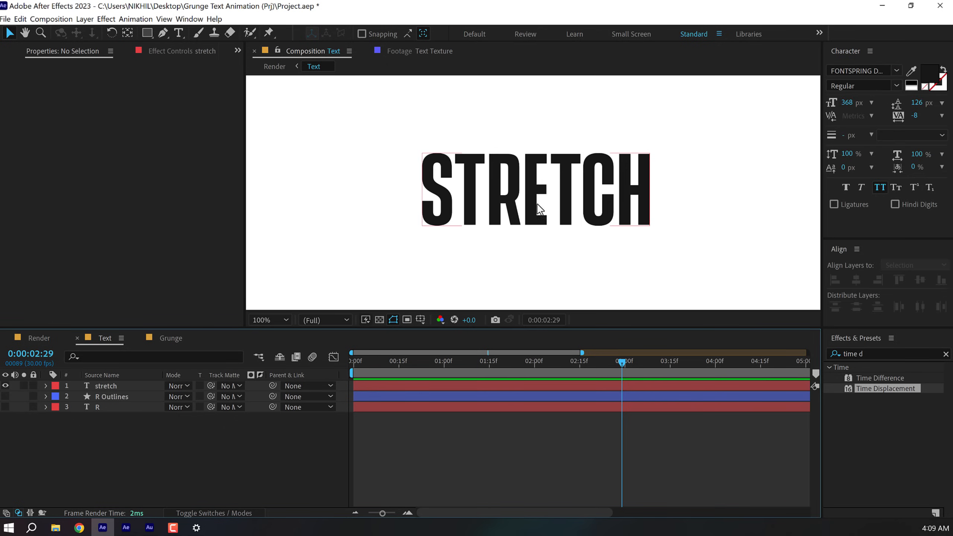
{"action": "left_click", "coordinate": [106, 386]}
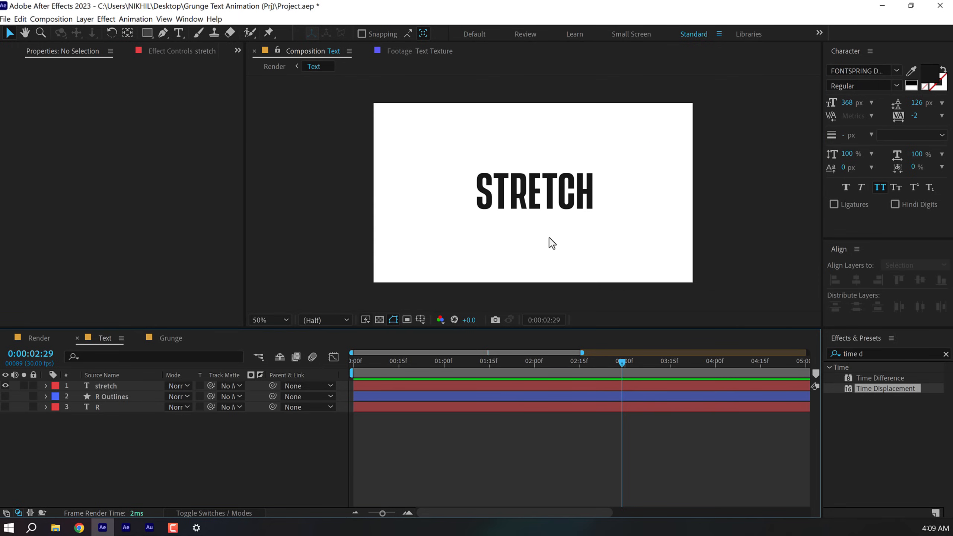
{"action": "left_click", "coordinate": [104, 385]}
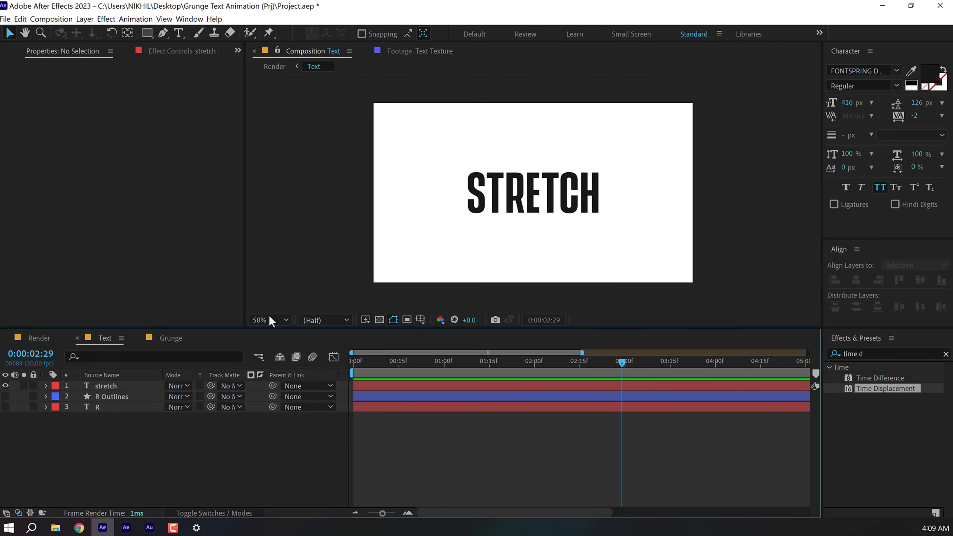
Step: Create Shapes from Text on the stretch layer and expand stretch Outlines into letters
{"action": "right_click", "coordinate": [105, 387]}
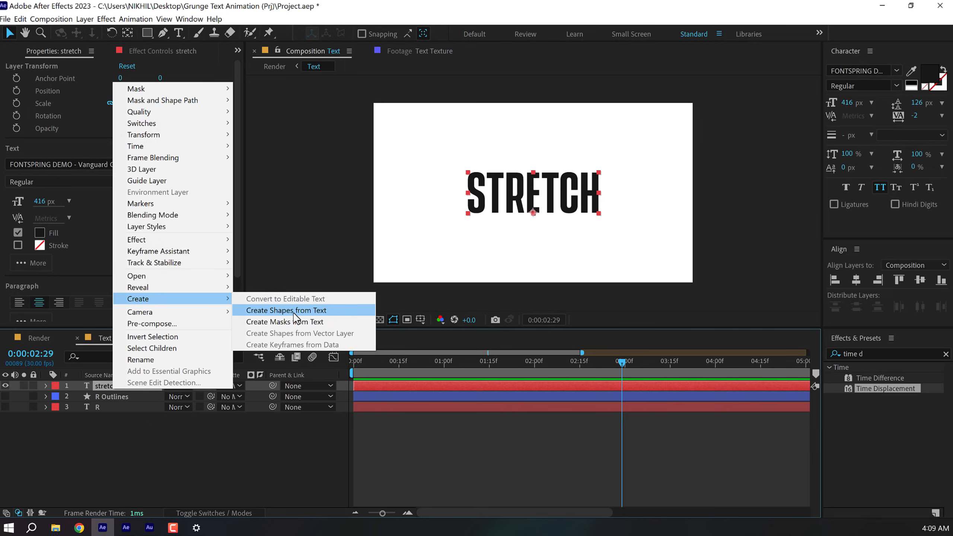
{"action": "left_click", "coordinate": [286, 310]}
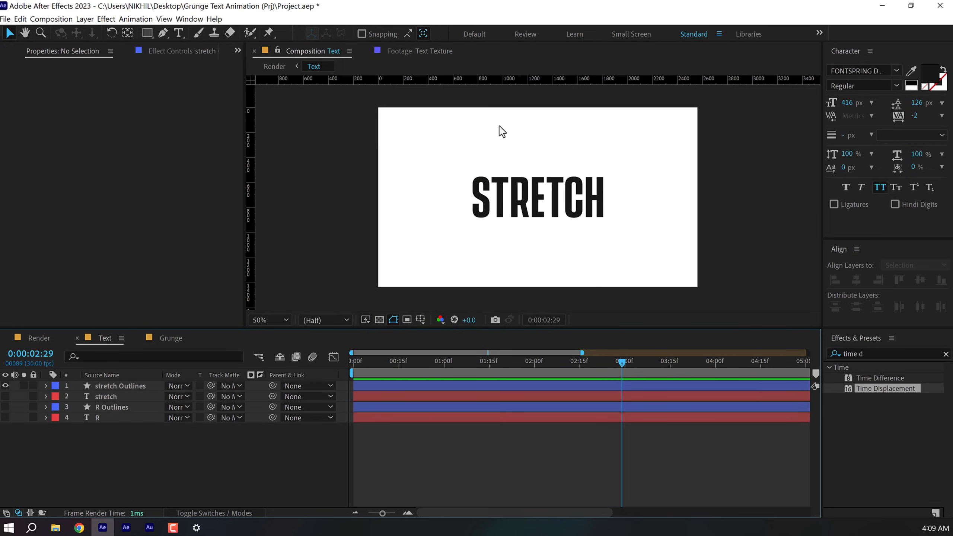
{"action": "mouse_move", "coordinate": [453, 330]}
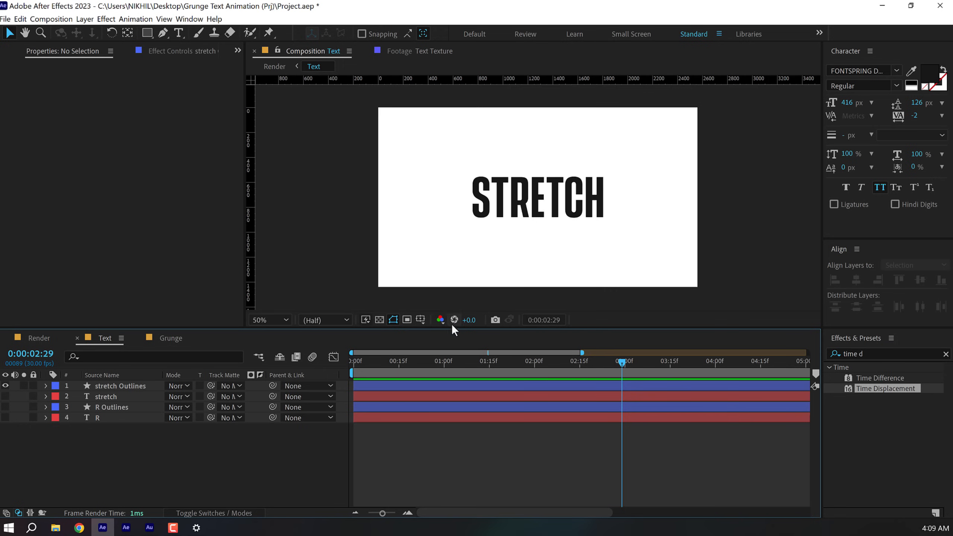
{"action": "left_click", "coordinate": [420, 320]}
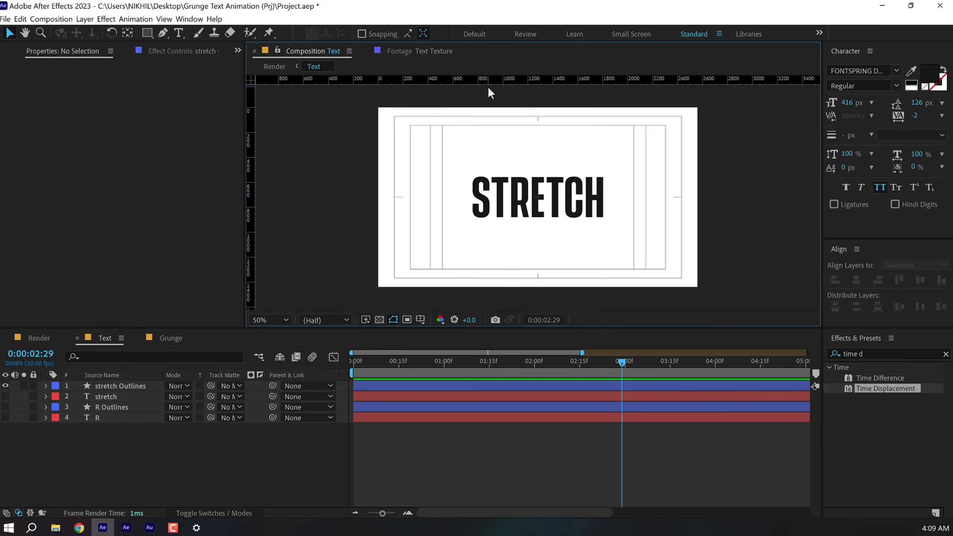
{"action": "mouse_move", "coordinate": [497, 127]}
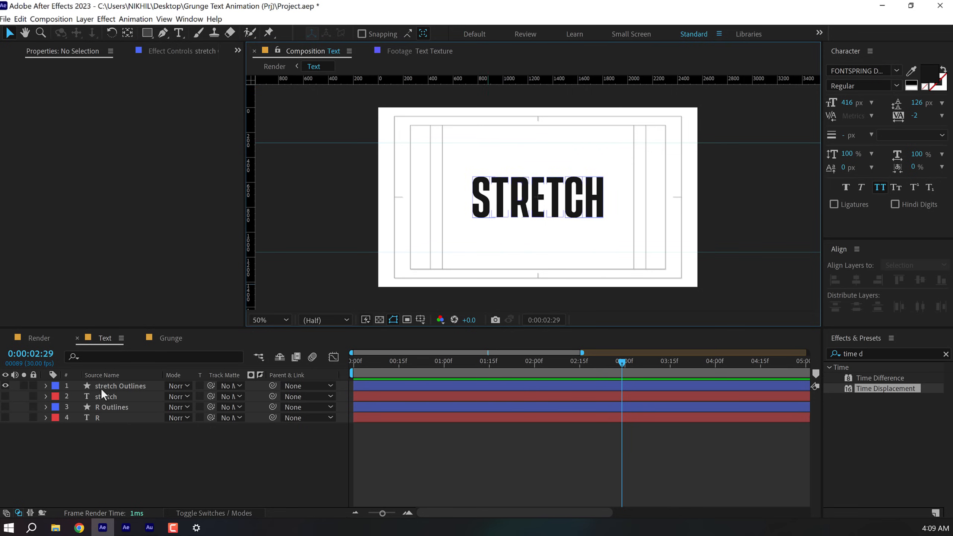
{"action": "left_click", "coordinate": [46, 386]}
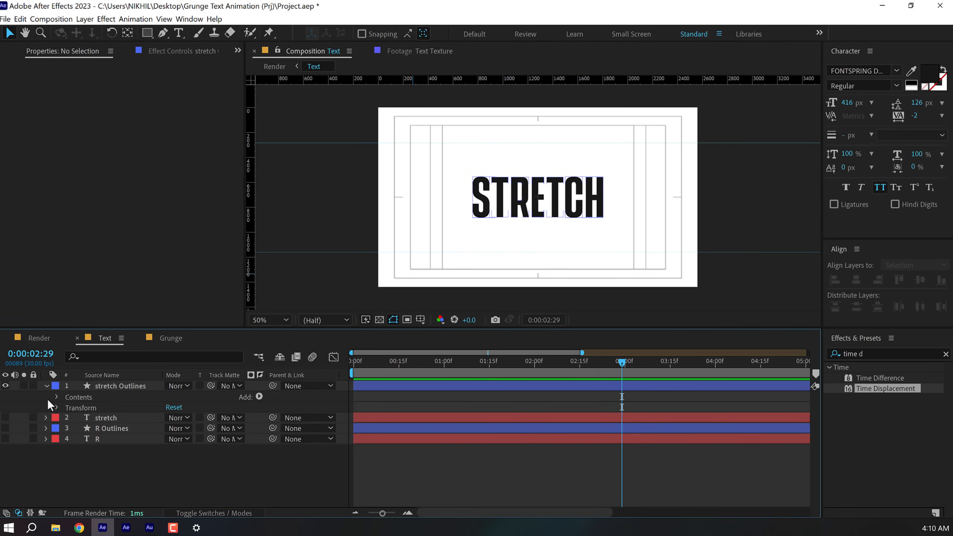
{"action": "left_click", "coordinate": [55, 397]}
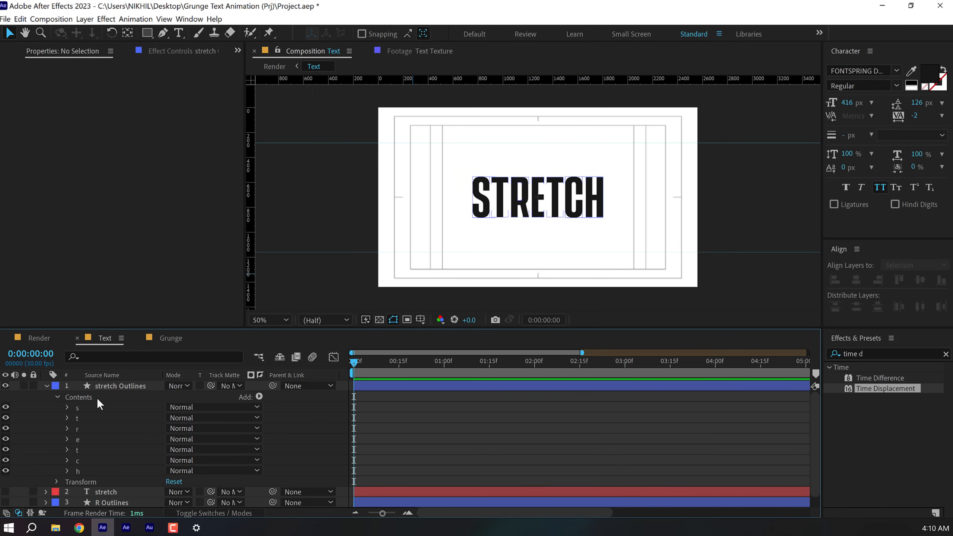
Step: Filter properties by 'path', key all letter Paths at 0s, then scale them taller
{"action": "left_click", "coordinate": [120, 385]}
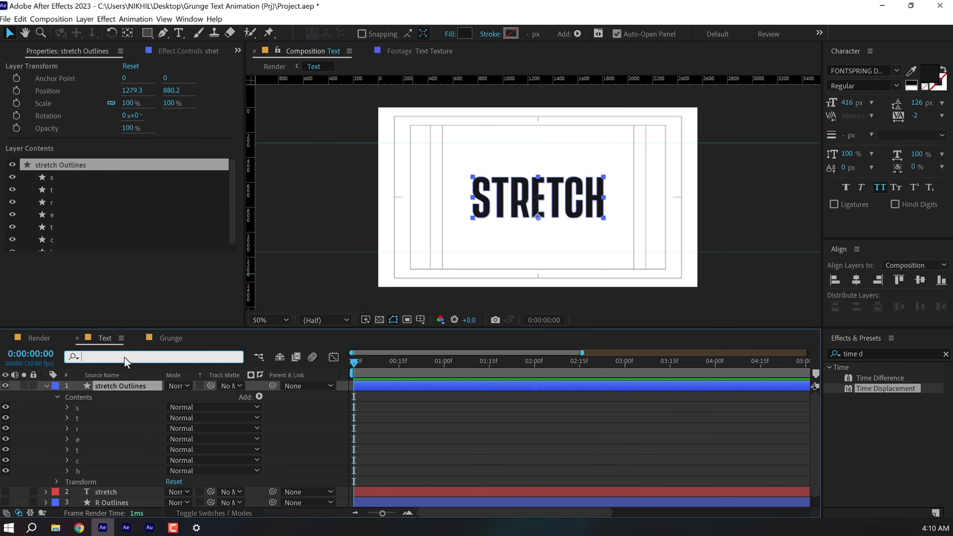
{"action": "type", "text": "path"}
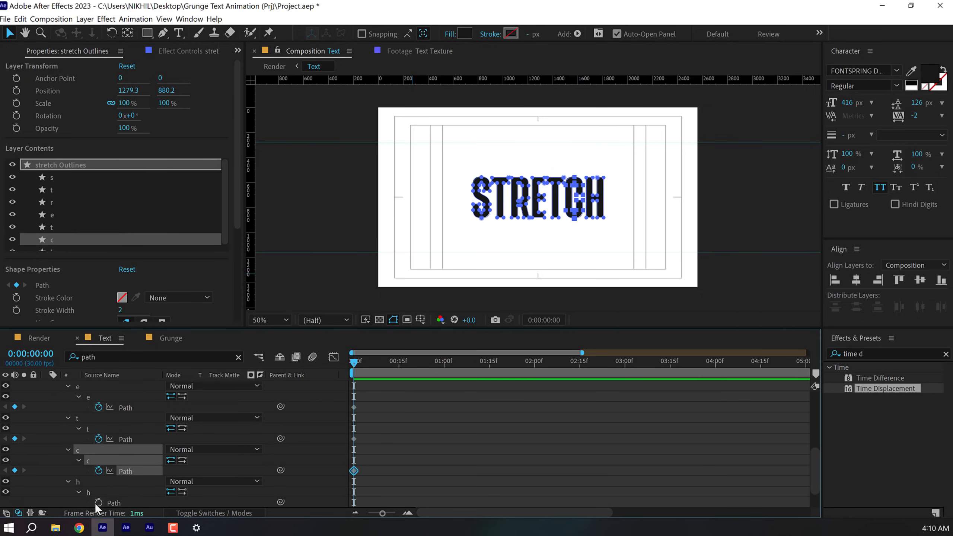
{"action": "left_click", "coordinate": [122, 386]}
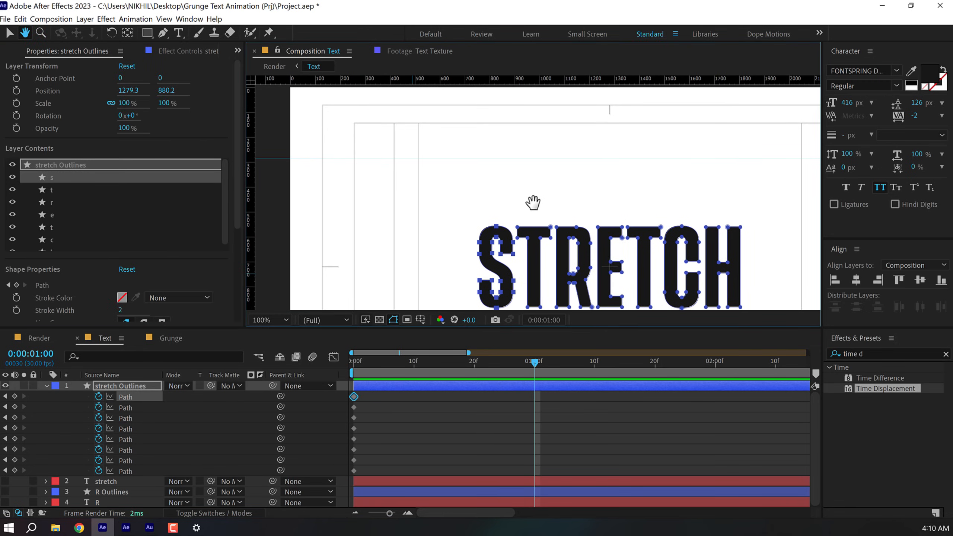
{"action": "left_click", "coordinate": [179, 33]}
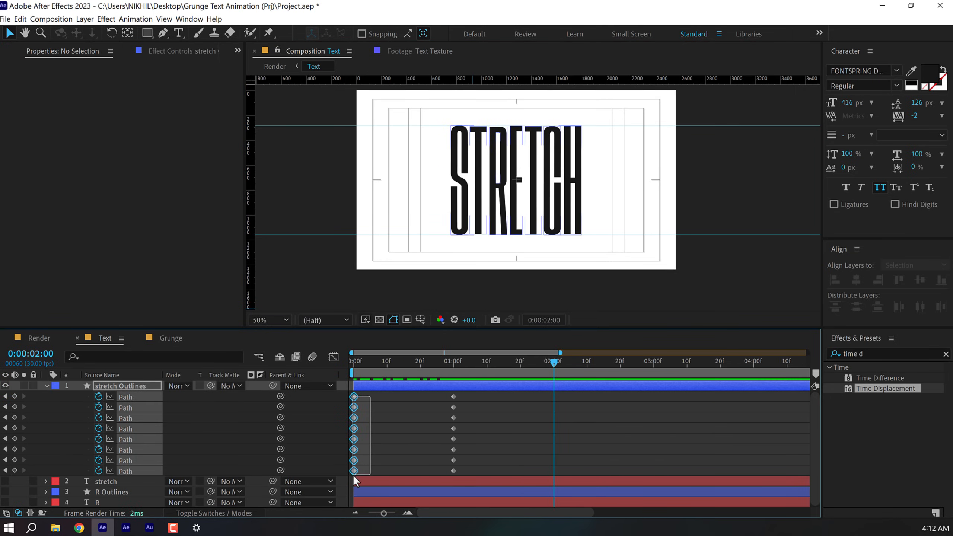
Step: Easy Ease the Path keyframes and paste the stretch cycle repeatedly along the timeline
{"action": "left_click", "coordinate": [119, 386]}
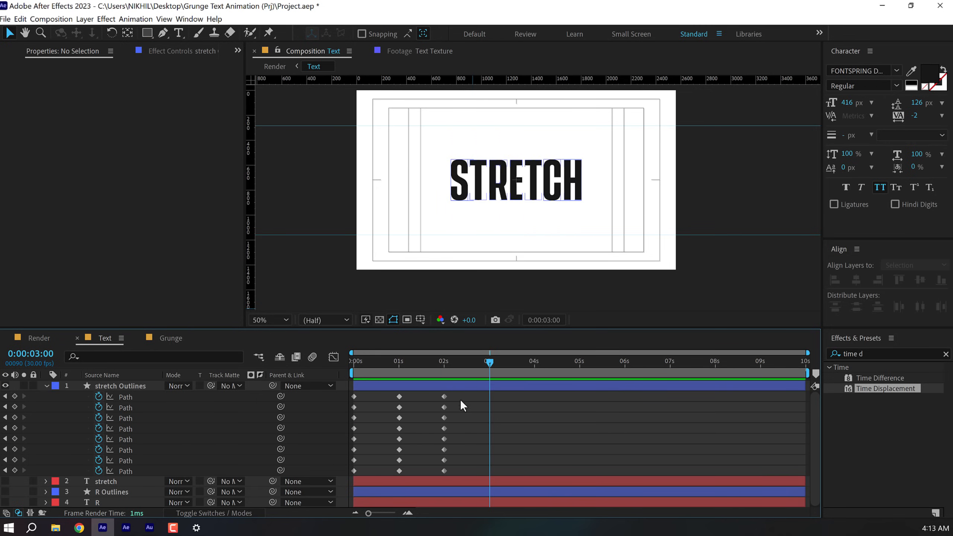
{"action": "left_click", "coordinate": [120, 386]}
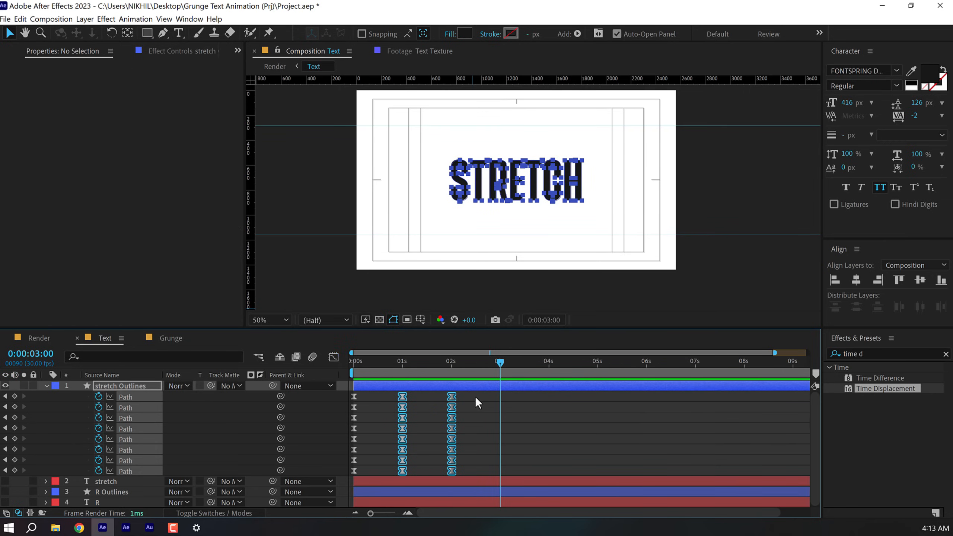
{"action": "left_click", "coordinate": [120, 385]}
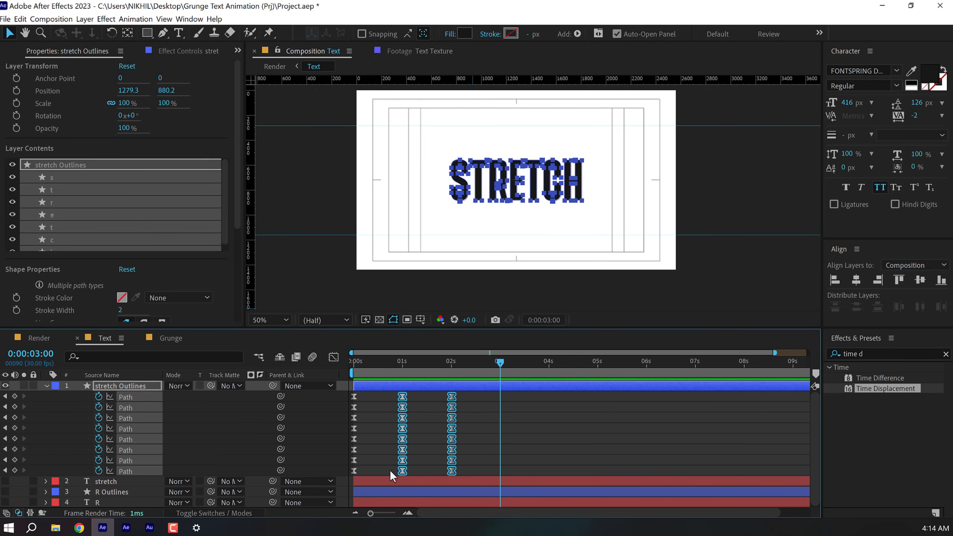
{"action": "left_click", "coordinate": [598, 362]}
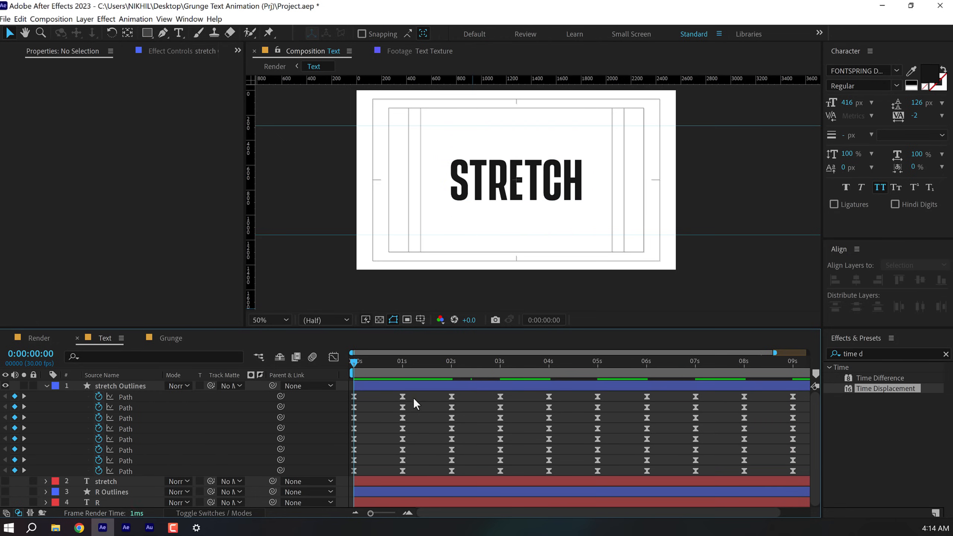
Step: Switch to the Render comp and preview the grungy black STRETCH animation on orange
{"action": "left_click", "coordinate": [39, 338]}
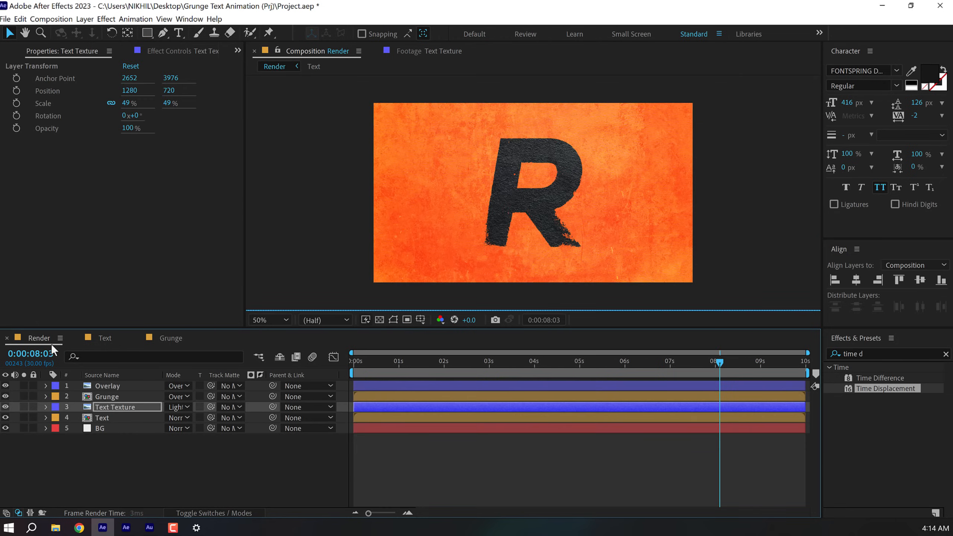
{"action": "key", "text": "Home"}
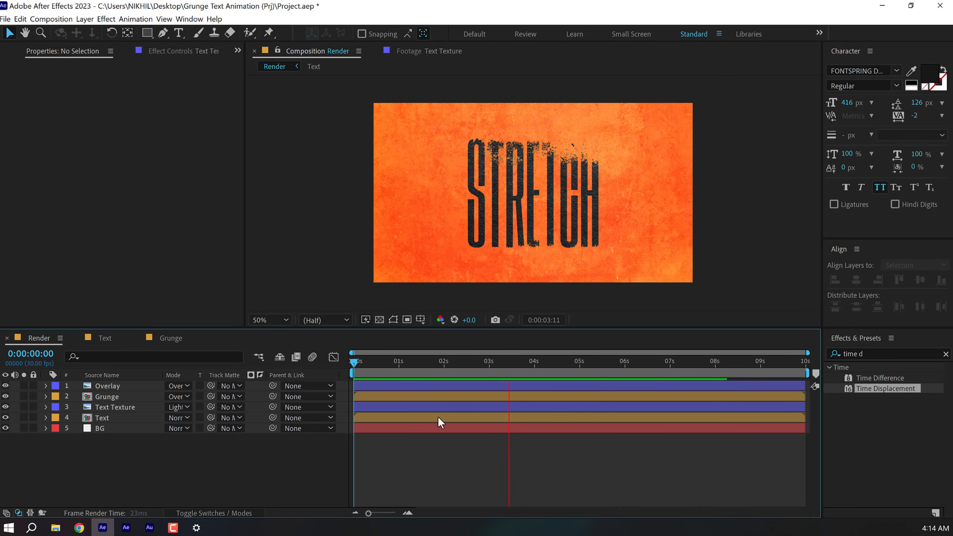
{"action": "left_click", "coordinate": [355, 370]}
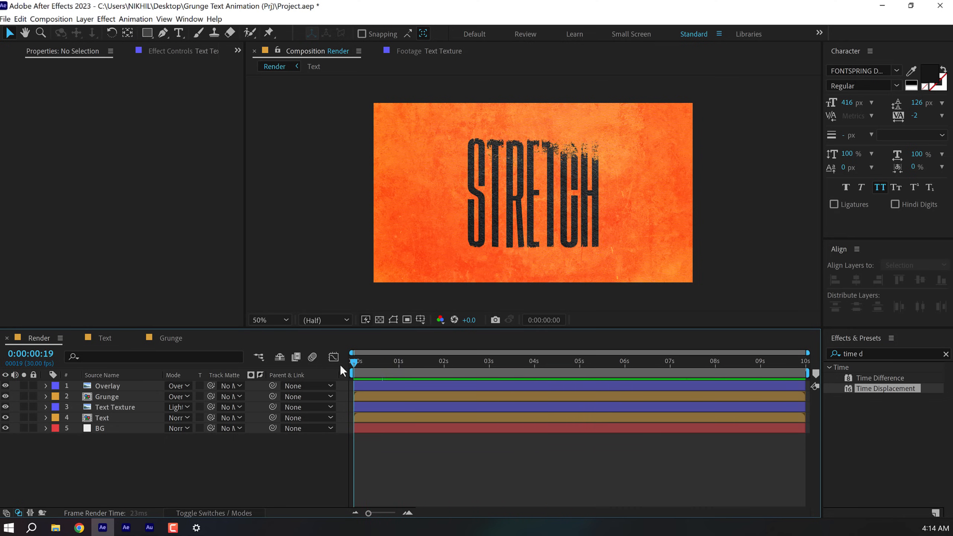
Step: Keyframe the stretch Outlines Scale at 0s, 1s and 2s, then add a loopOut() expression
{"action": "left_click", "coordinate": [314, 67]}
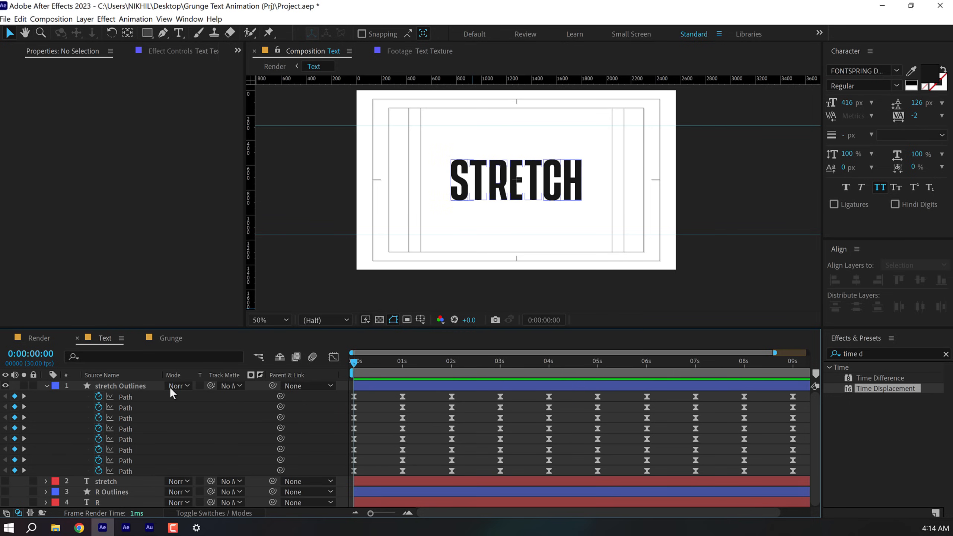
{"action": "left_click", "coordinate": [121, 385]}
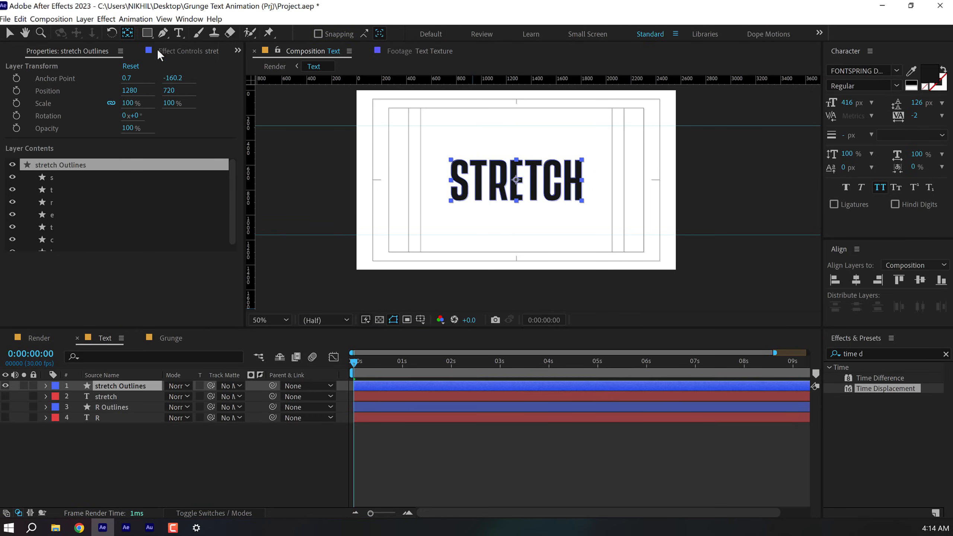
{"action": "left_click", "coordinate": [164, 34]}
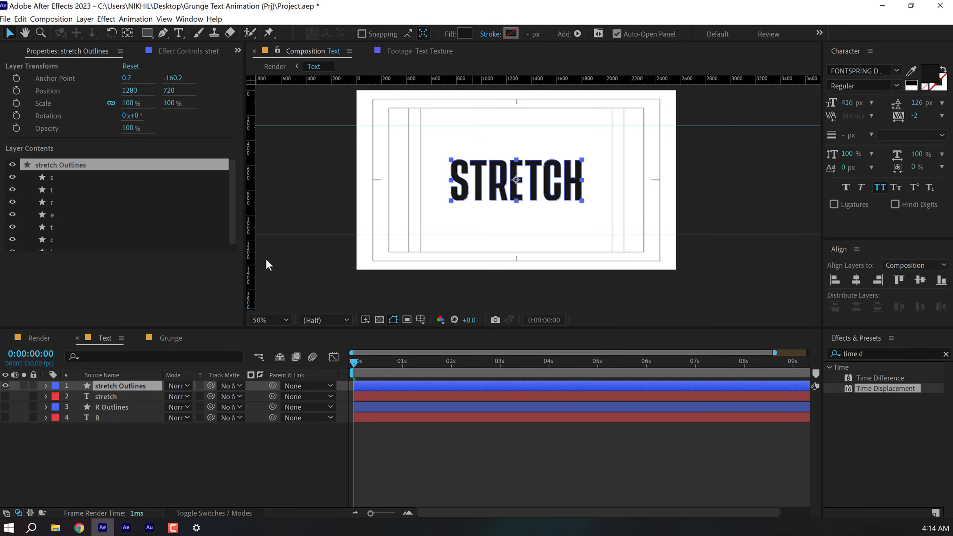
{"action": "left_click", "coordinate": [46, 386]}
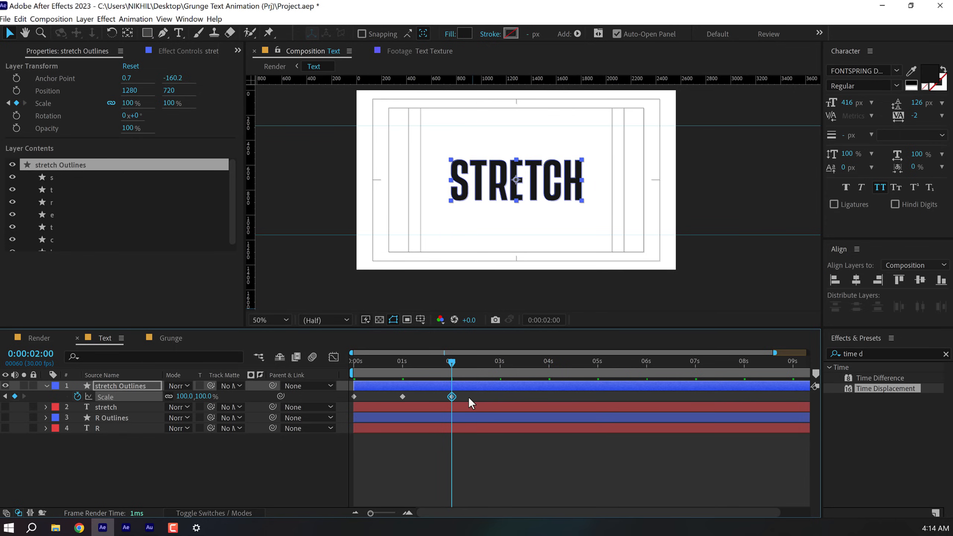
{"action": "left_click", "coordinate": [333, 358]}
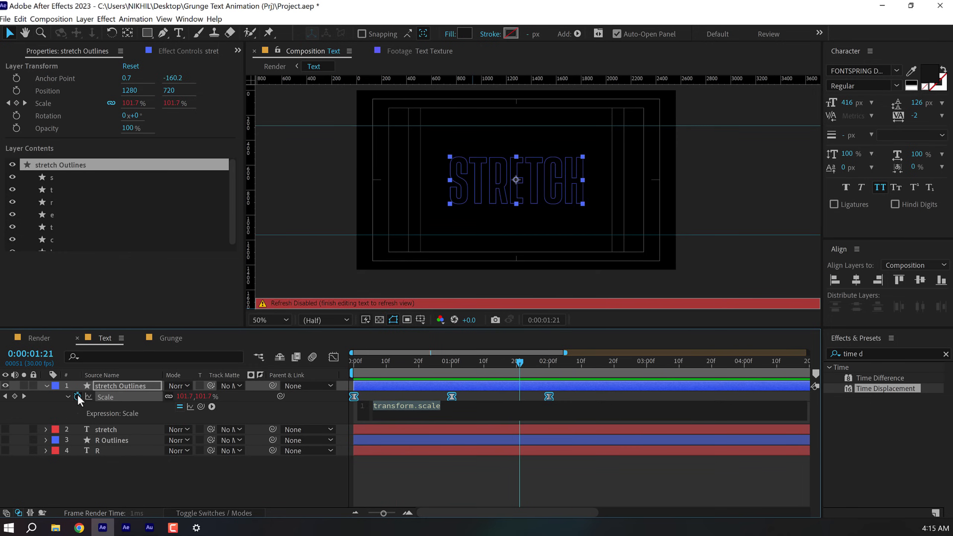
{"action": "type", "text": "loop"}
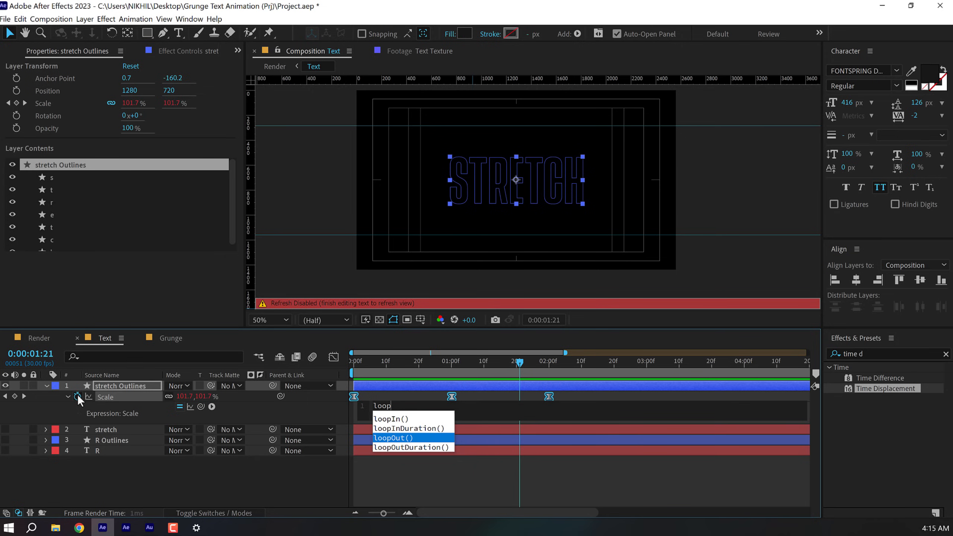
{"action": "left_click", "coordinate": [394, 438]}
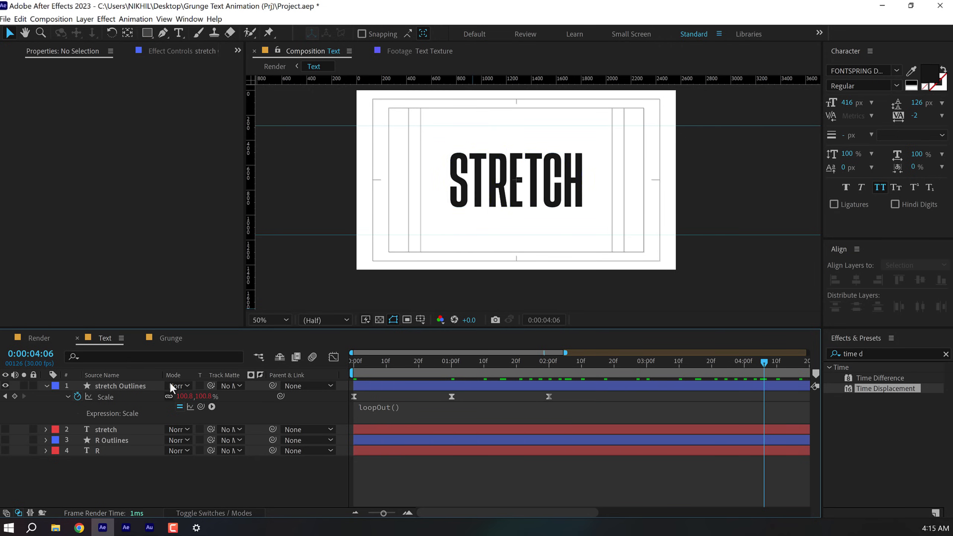
Step: Preview the looping STRETCH grunge text on the orange background in the Render comp
{"action": "left_click", "coordinate": [39, 338]}
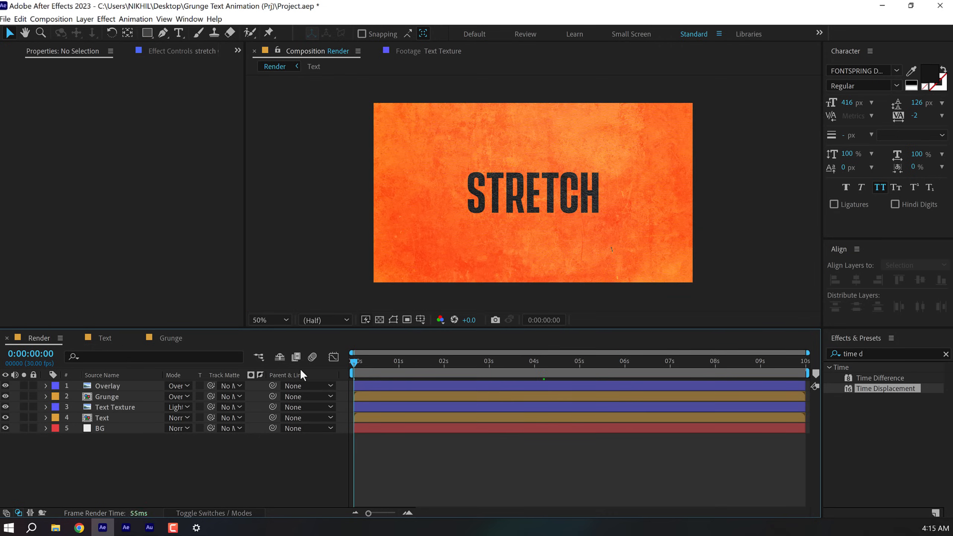
{"action": "left_click", "coordinate": [420, 361]}
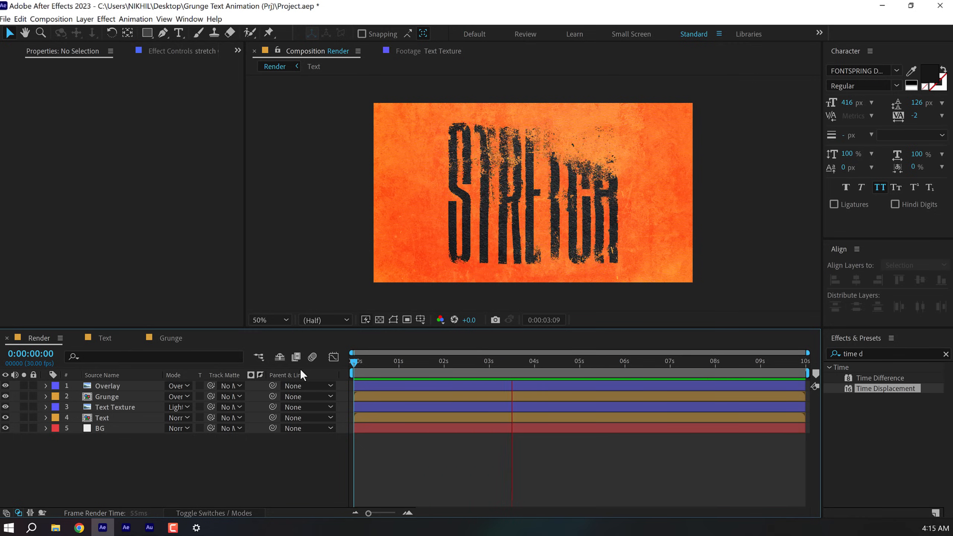
{"action": "left_click", "coordinate": [602, 361]}
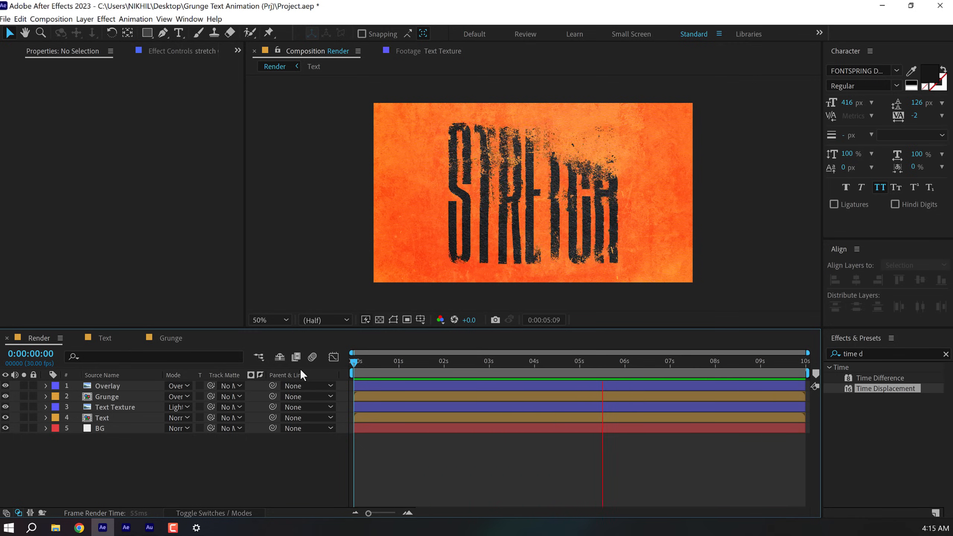